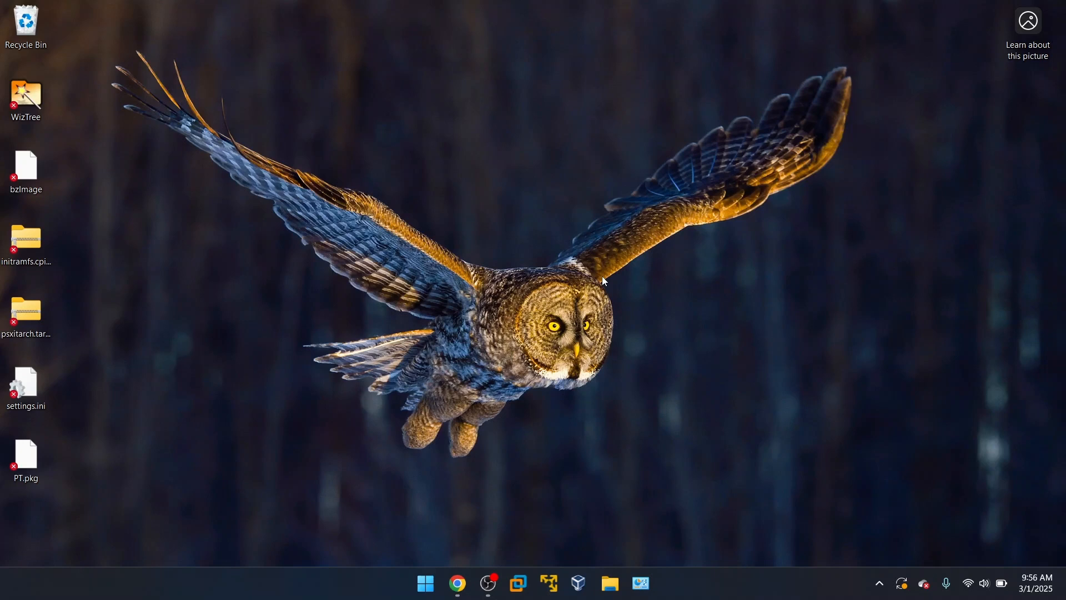
pyautogui.moveTo(619, 290)
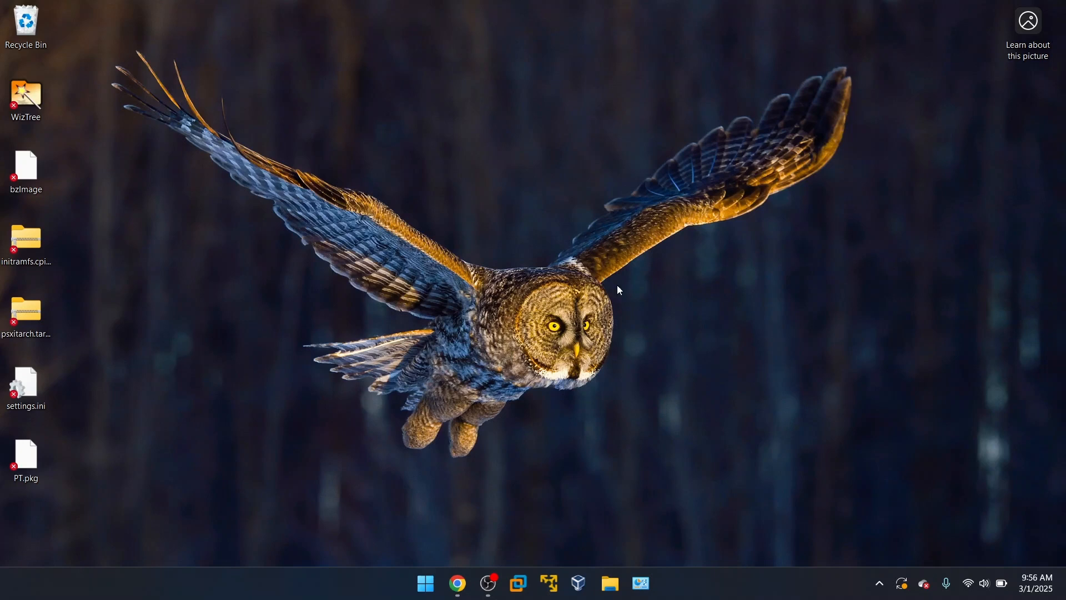
pyautogui.moveTo(658, 335)
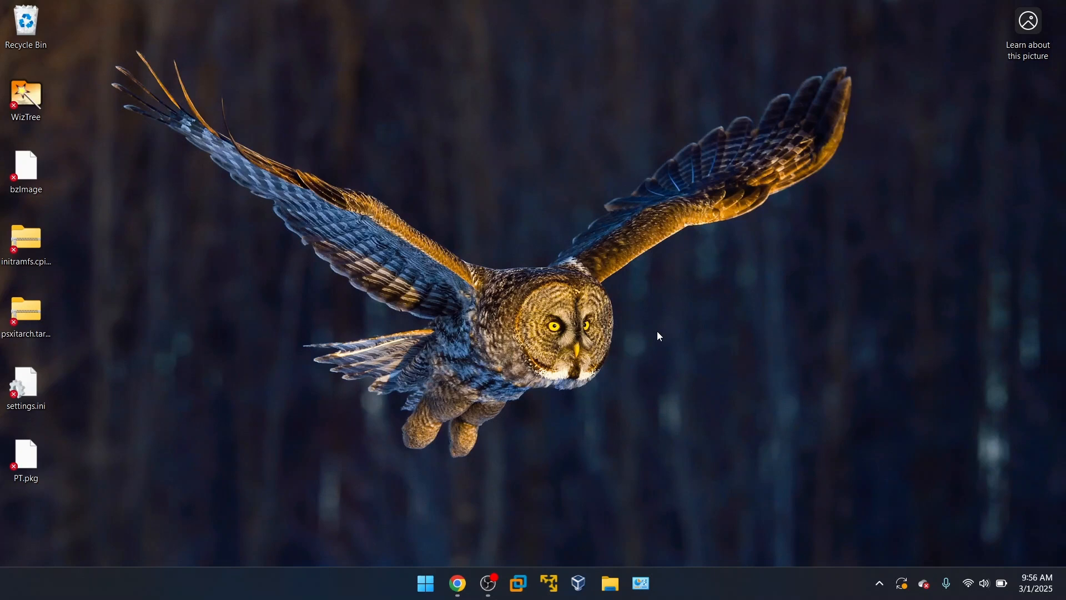
pyautogui.moveTo(974, 542)
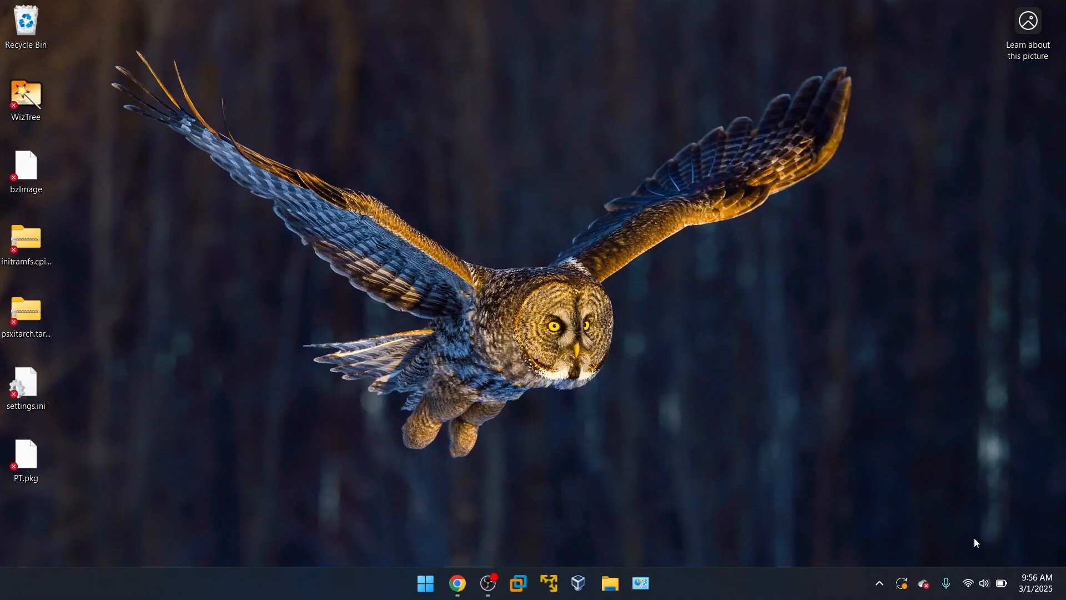
# Bring up the Network & internet page in Windows Settings showing Wi-Fi connected.
pyautogui.click(975, 583)
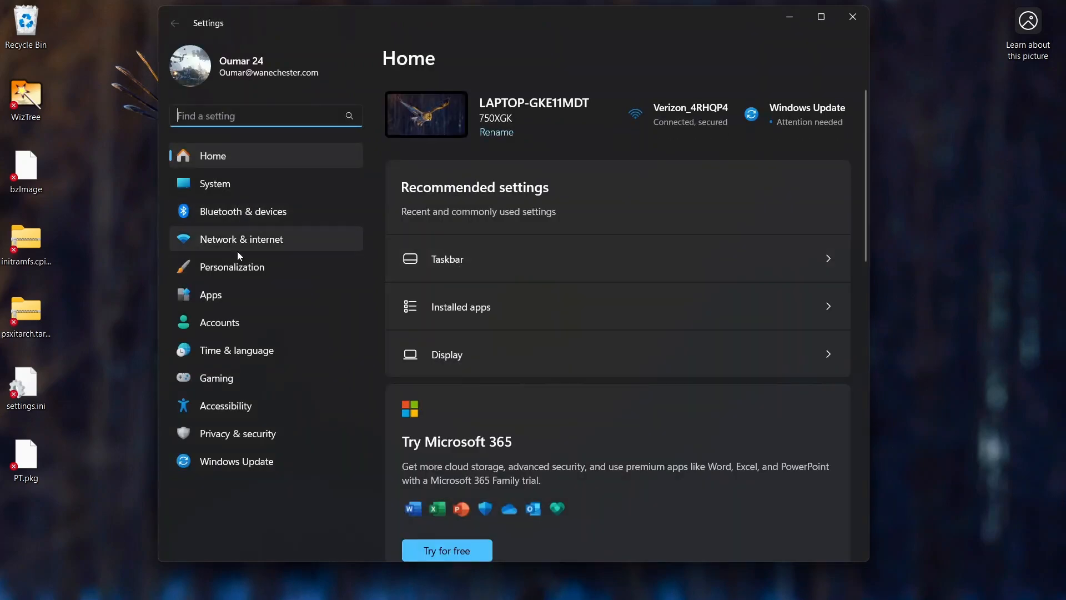
pyautogui.click(241, 239)
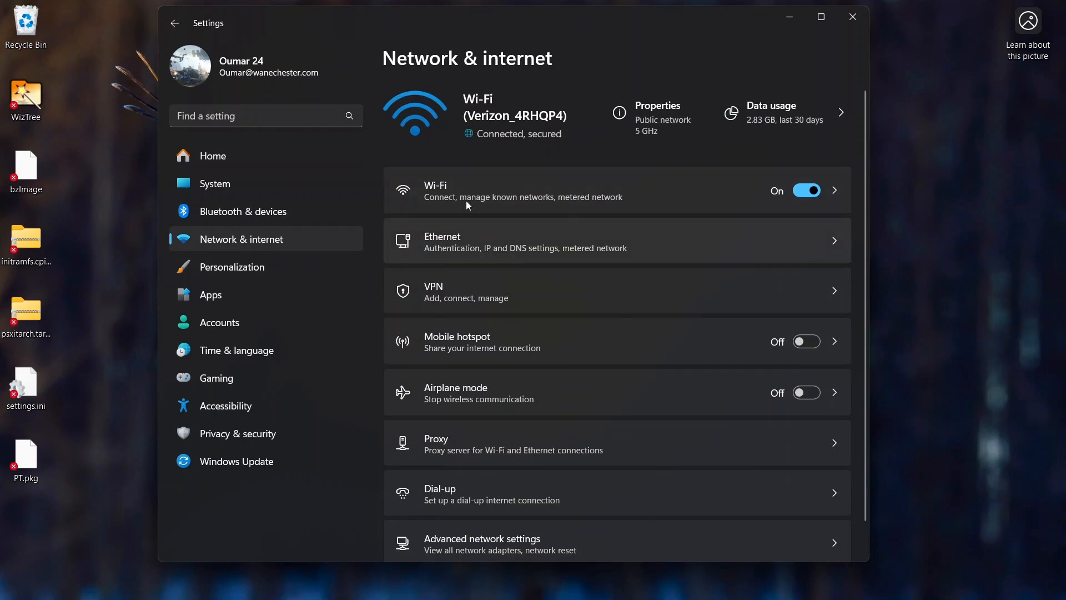
pyautogui.moveTo(379, 168)
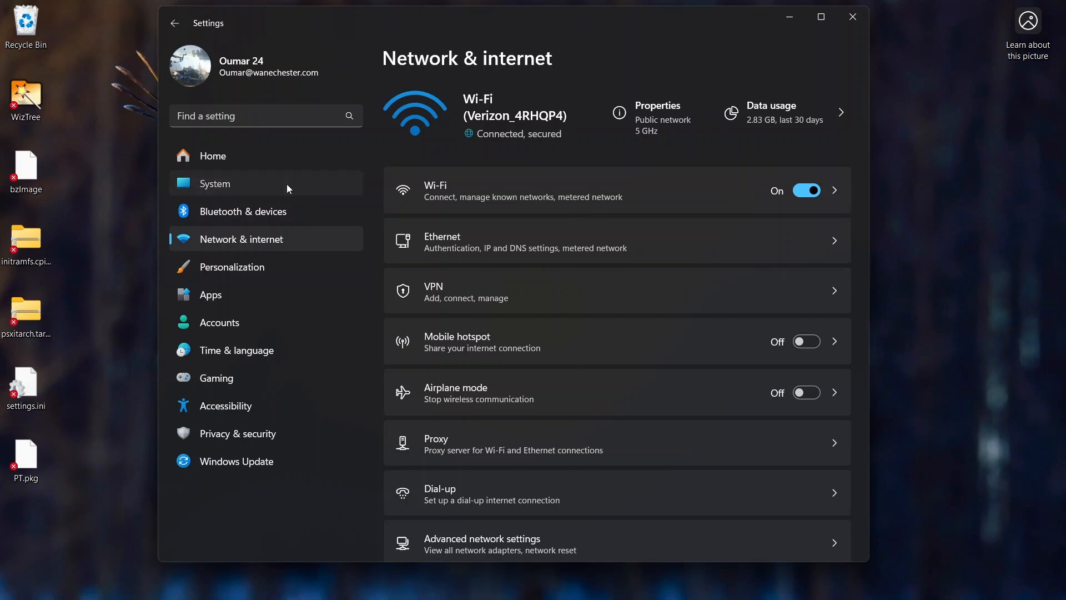
# View the System > Remote Desktop page noting Home edition lacks support, then close Settings.
pyautogui.click(214, 183)
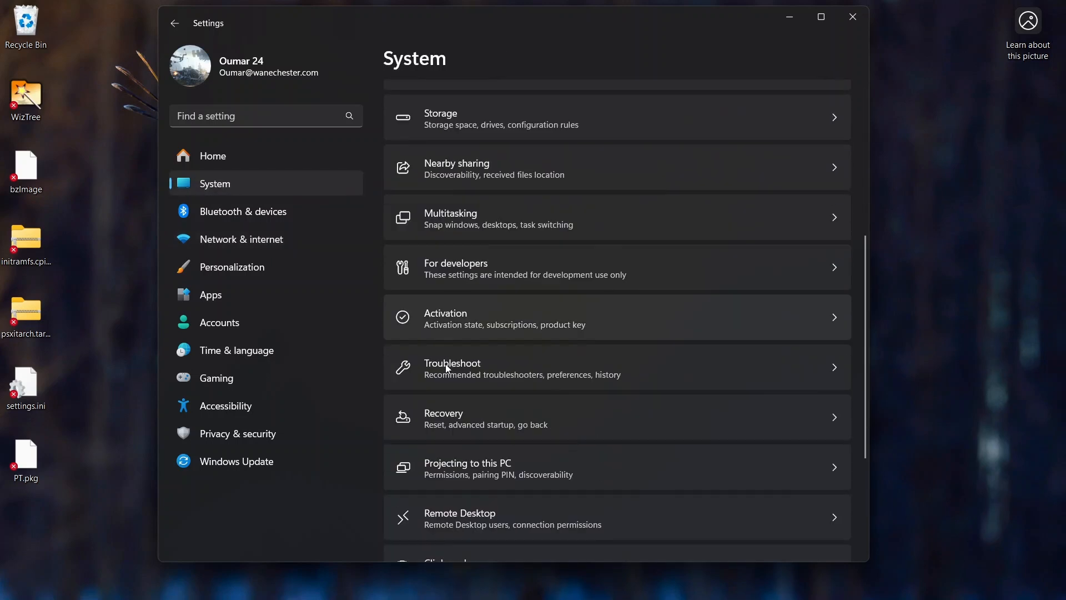
pyautogui.scroll(-3)
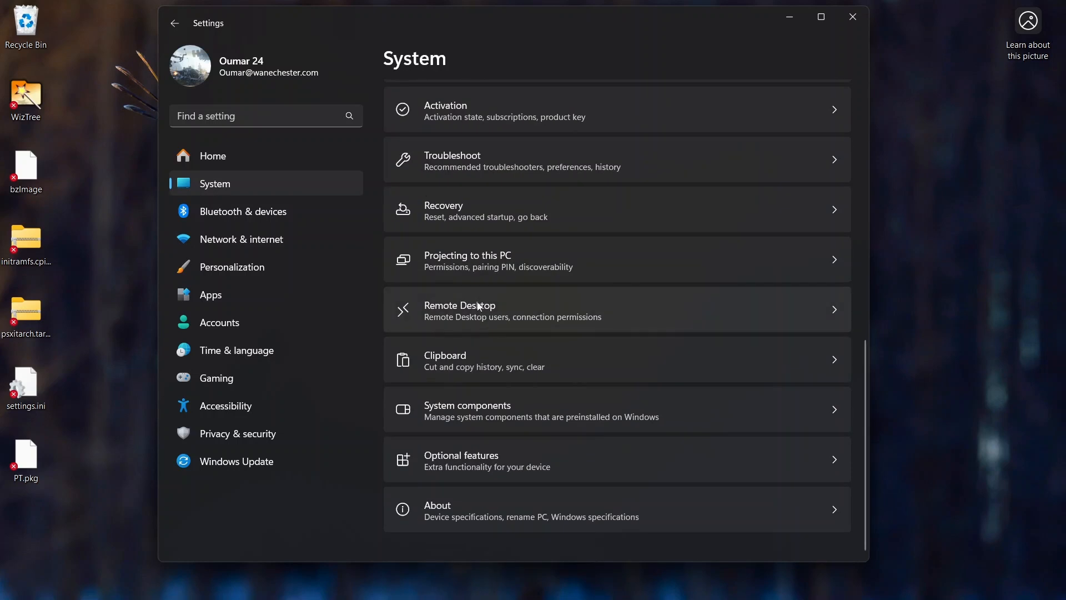
pyautogui.moveTo(437, 308)
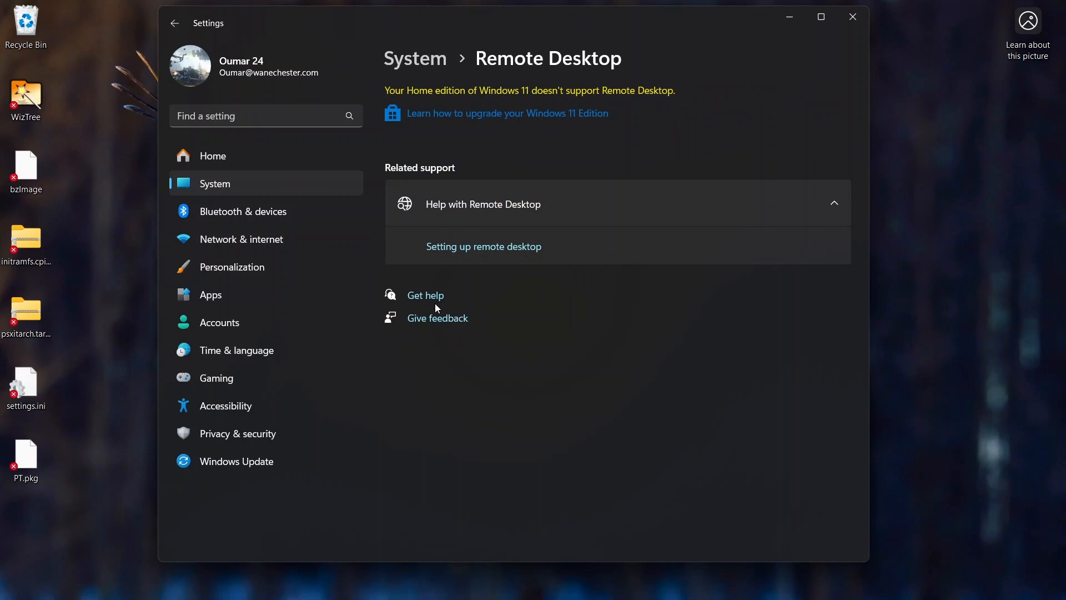
pyautogui.moveTo(478, 144)
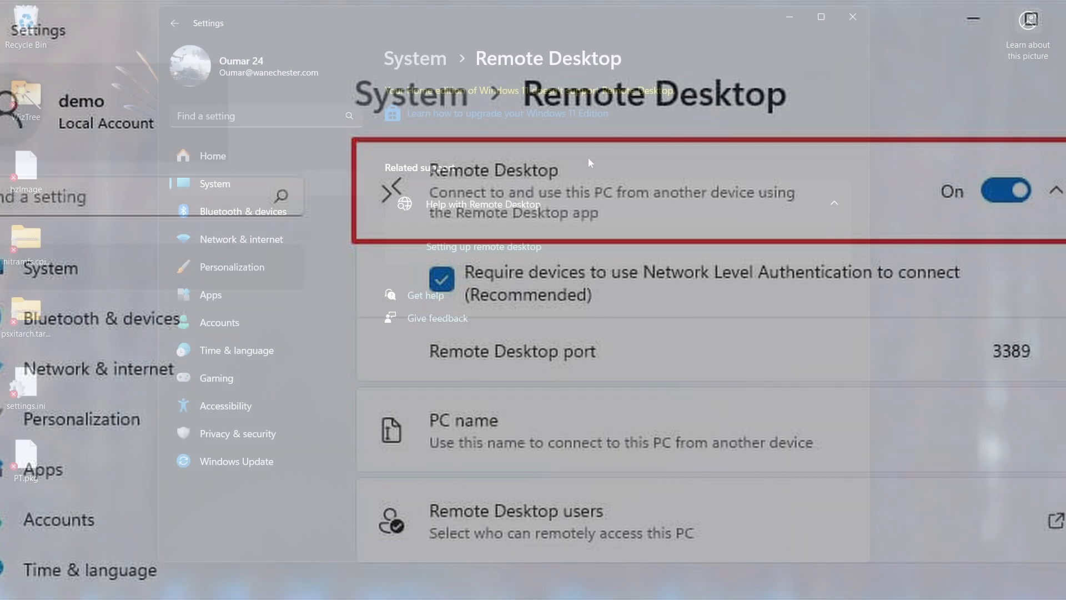
pyautogui.click(1004, 190)
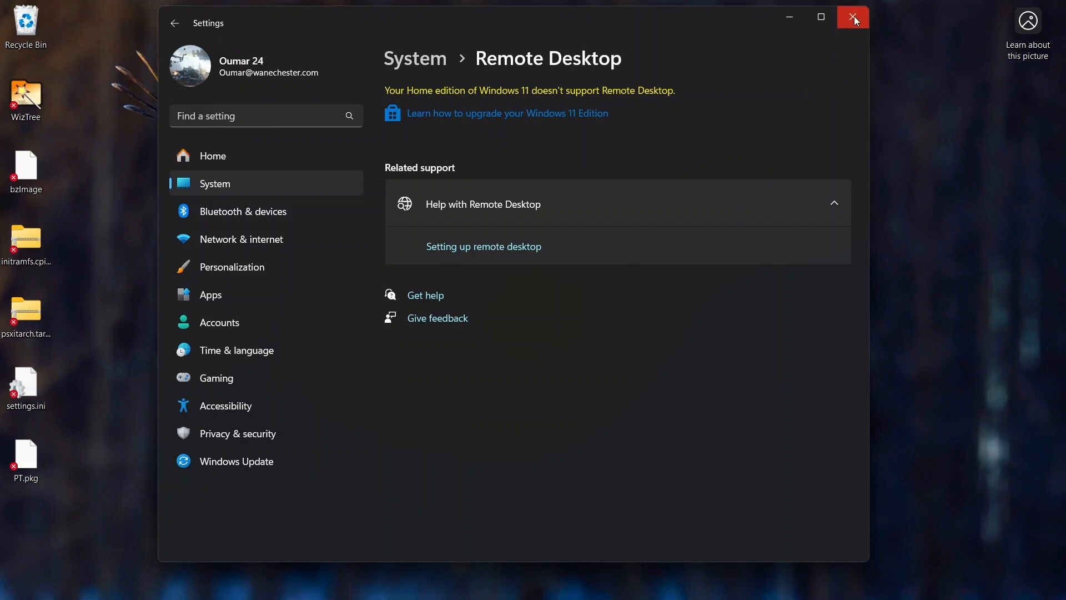
pyautogui.click(852, 17)
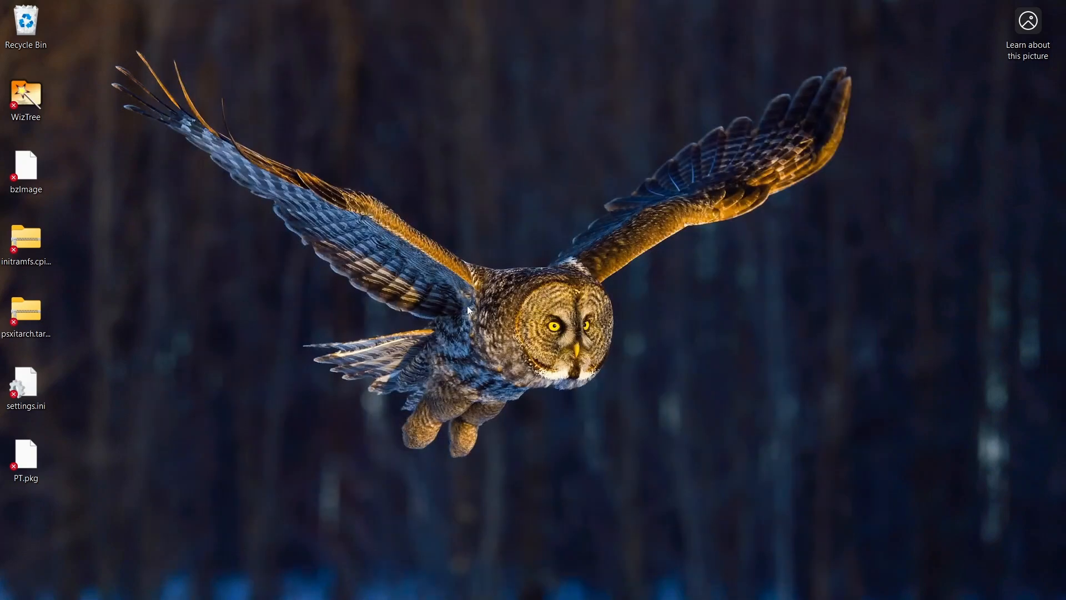
pyautogui.moveTo(347, 300)
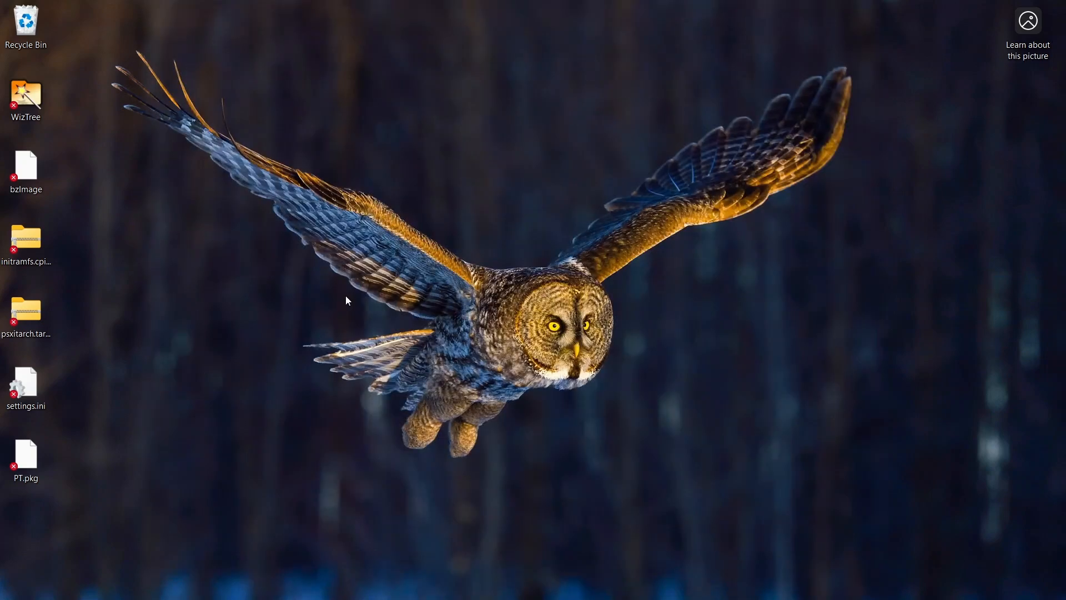
pyautogui.moveTo(377, 481)
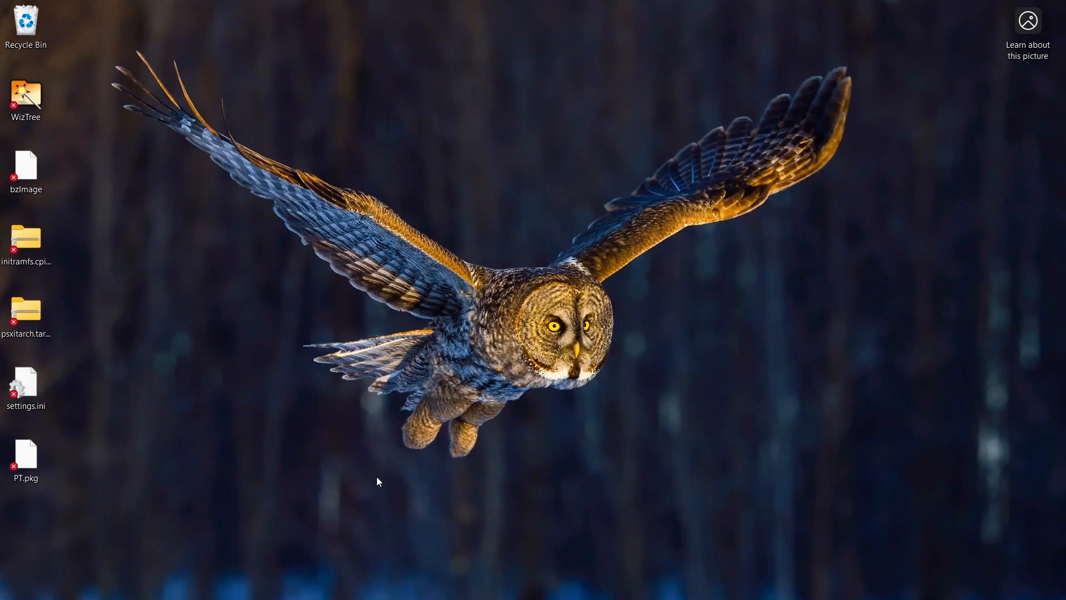
# Launch Command Prompt from Start search by searching 'command'.
pyautogui.click(425, 583)
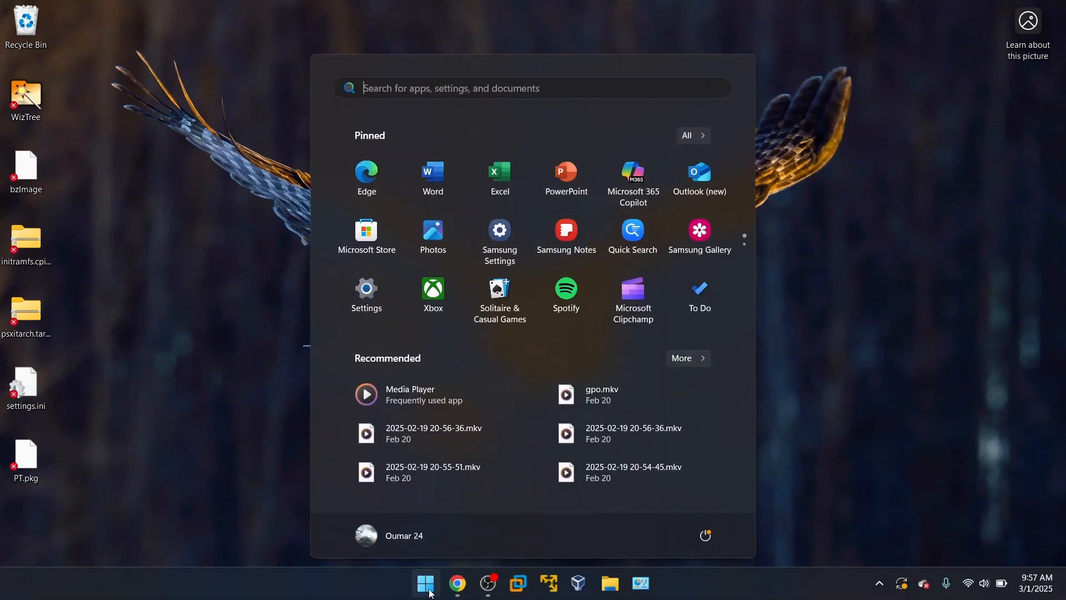
pyautogui.write('comman')
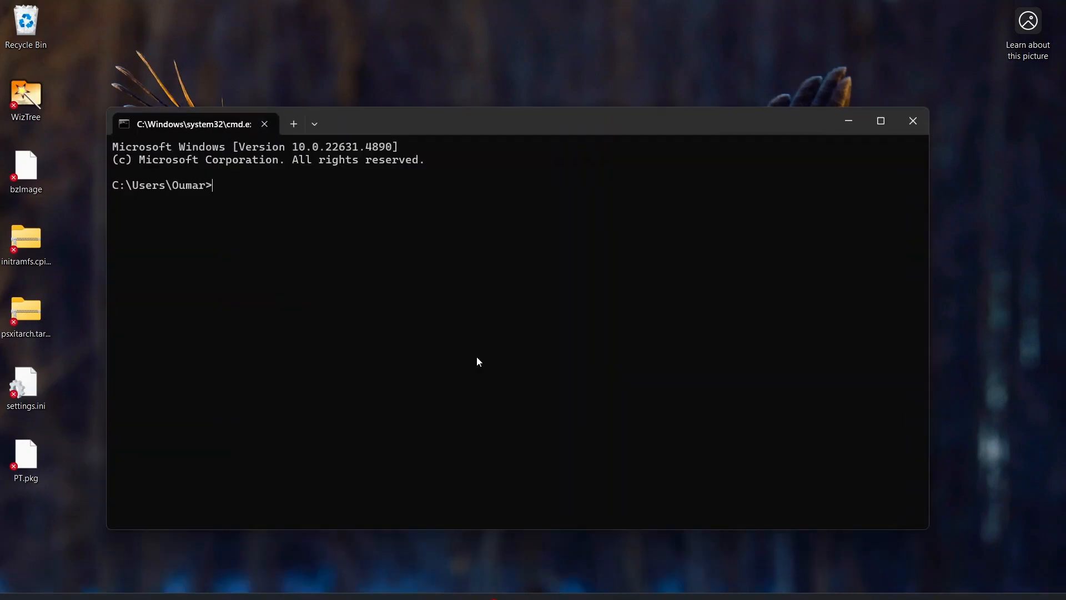
pyautogui.moveTo(244, 201)
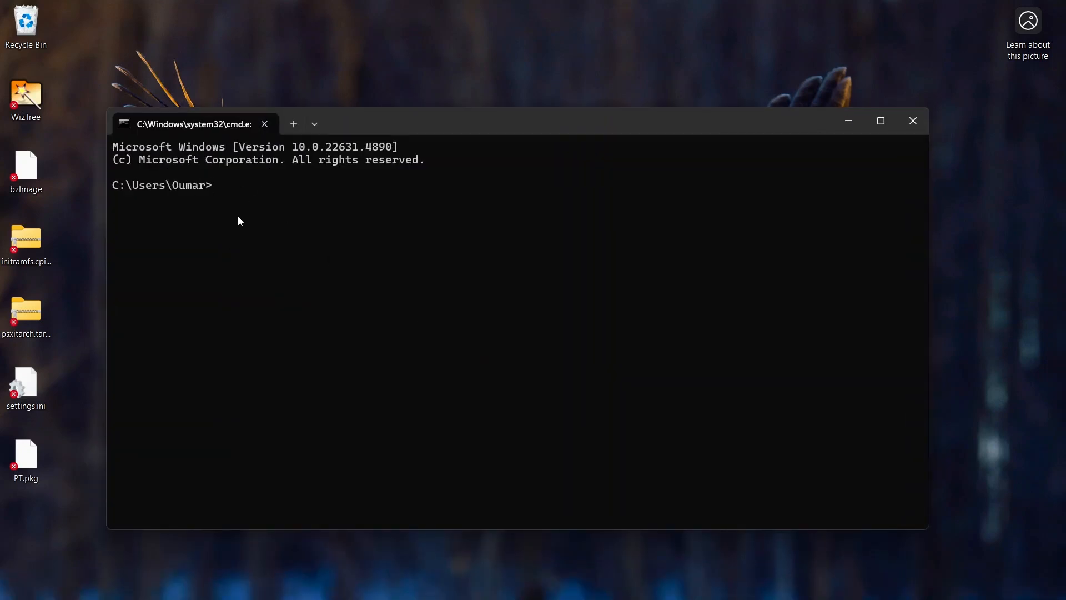
# Run 'ipconfig /?' to display its usage help, options and examples.
pyautogui.write('ipconfi')
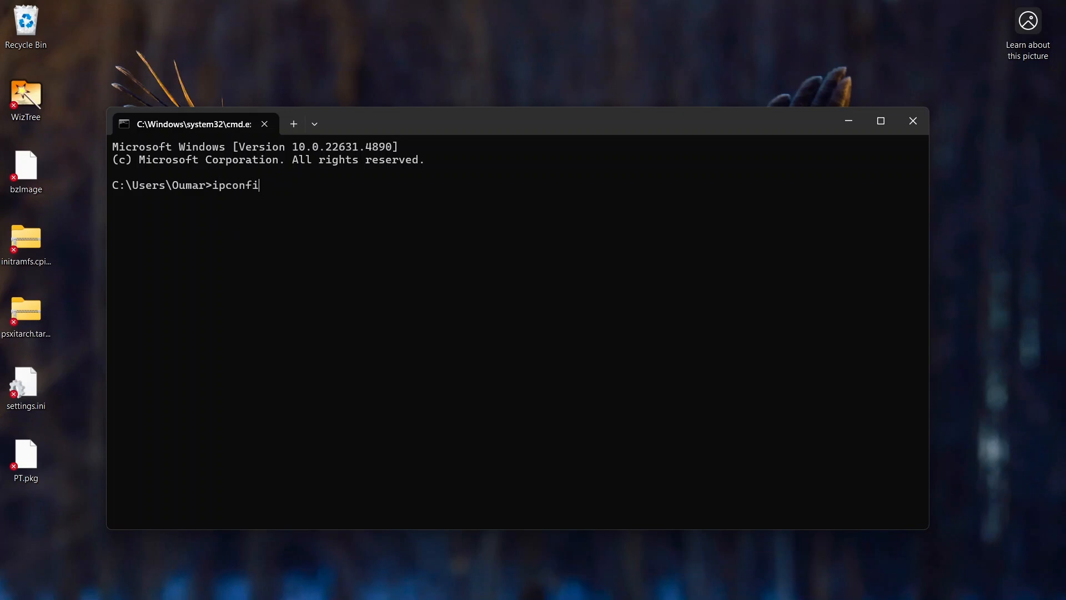
pyautogui.write('g \\')
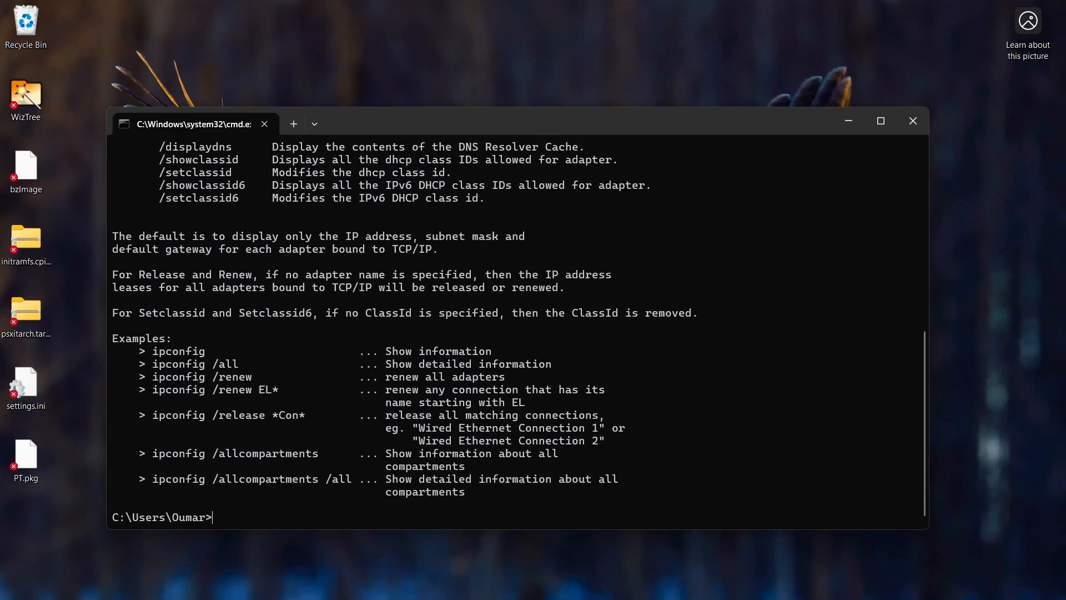
pyautogui.moveTo(407, 288)
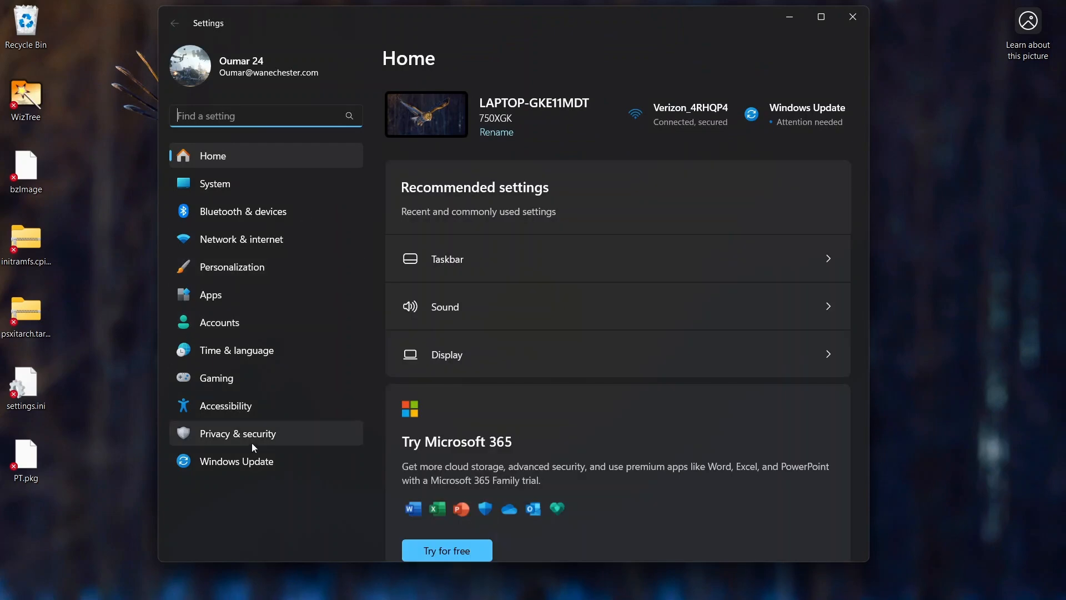
# Show the Windows Update history of installed updates, scrolled to Related settings.
pyautogui.click(236, 460)
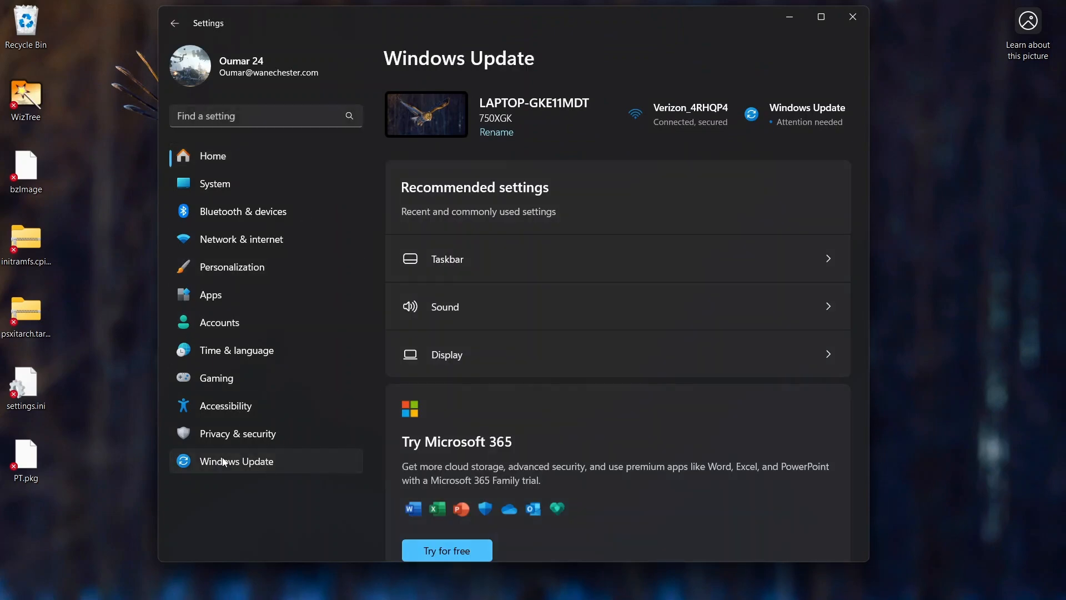
pyautogui.click(236, 460)
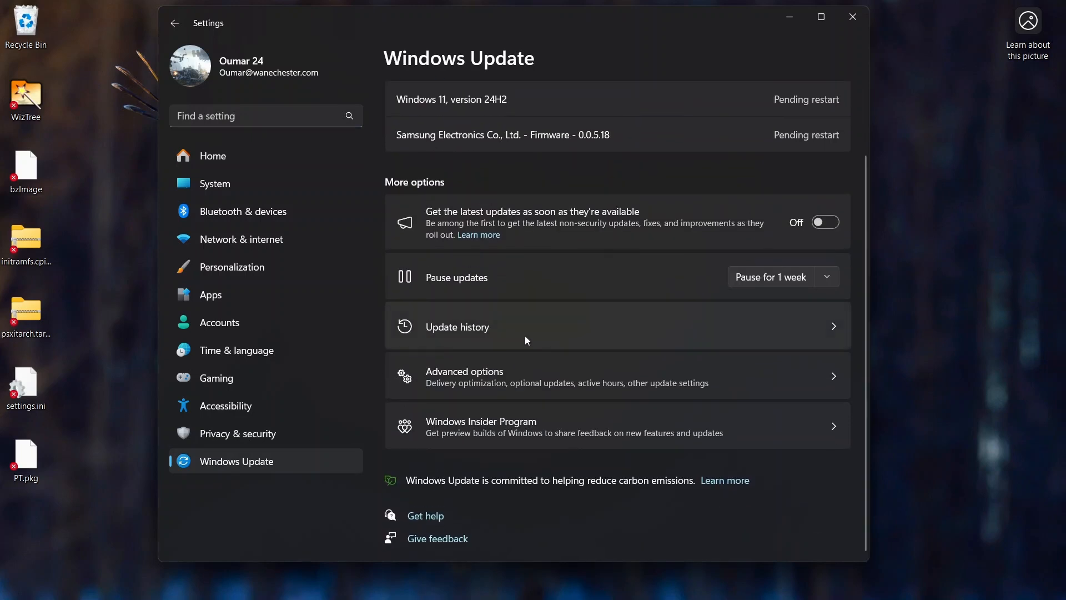
pyautogui.moveTo(511, 329)
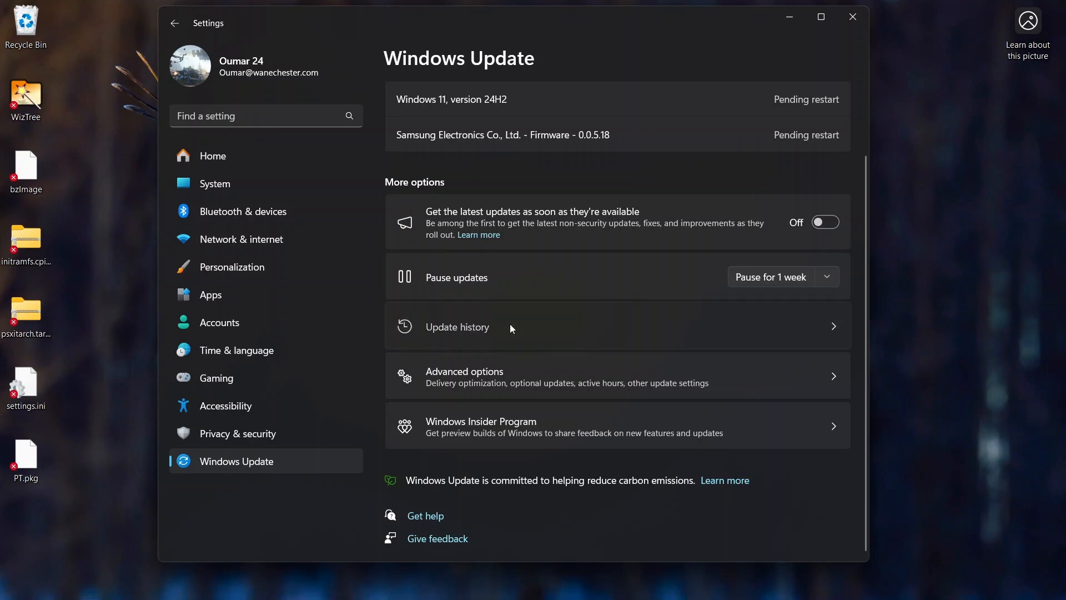
pyautogui.click(456, 326)
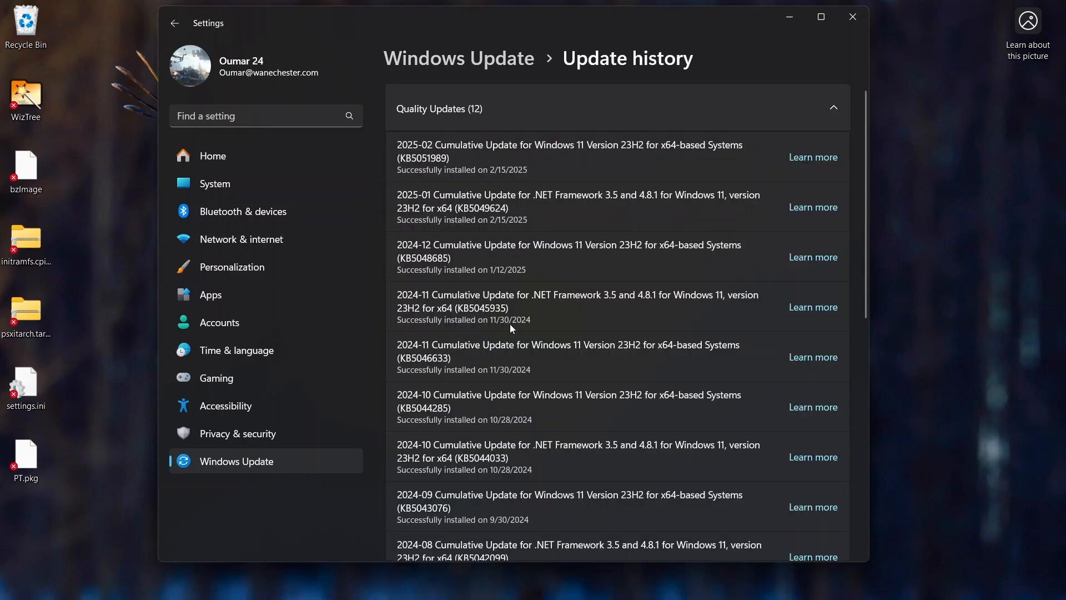
pyautogui.scroll(-3)
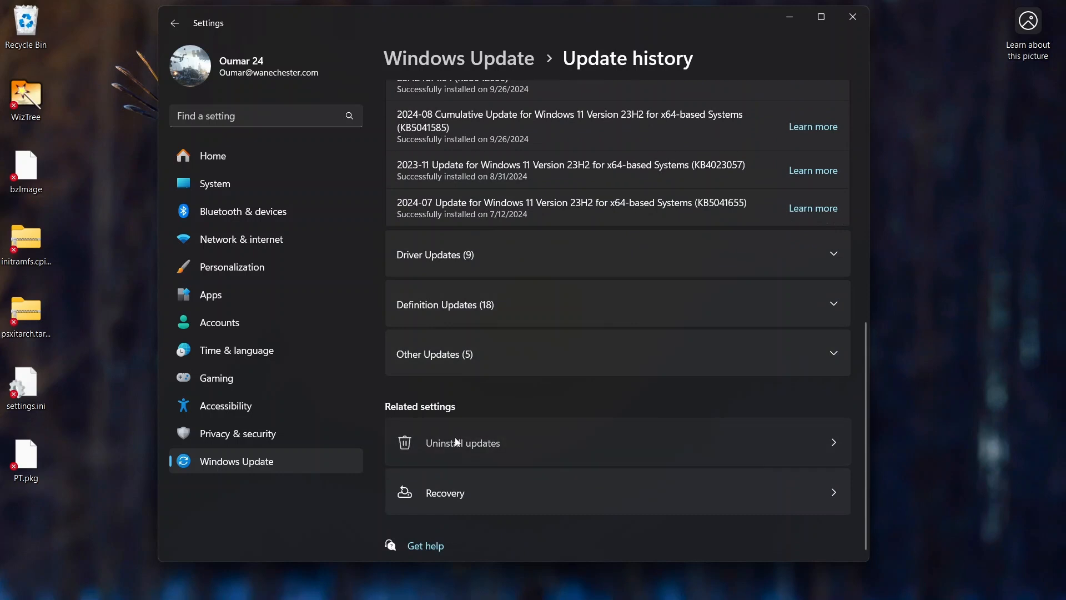
# Review the three removable updates under Uninstall updates, then close Settings.
pyautogui.click(462, 444)
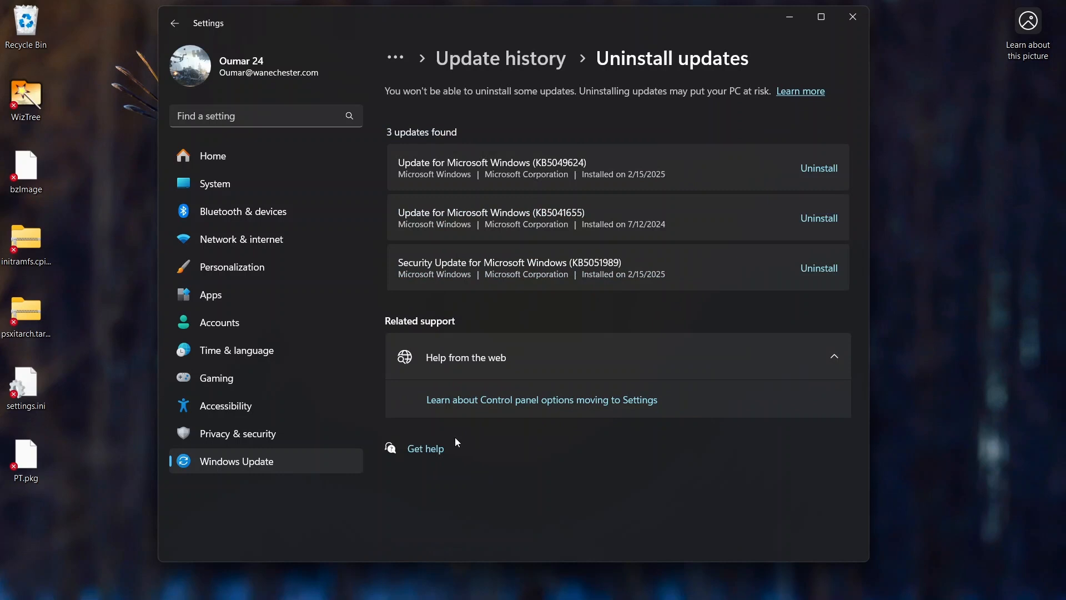
pyautogui.moveTo(726, 183)
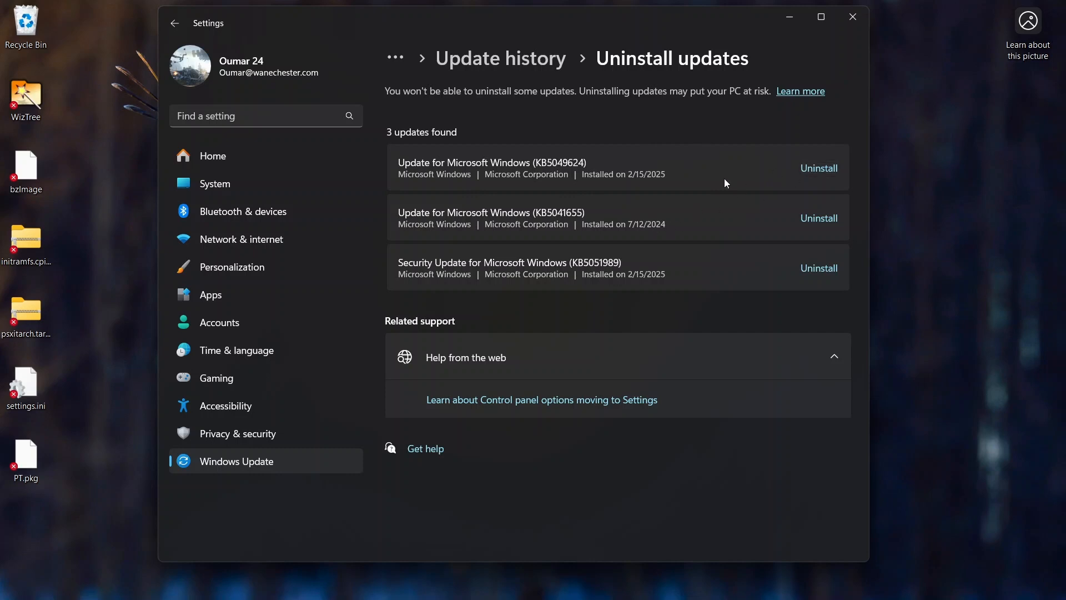
pyautogui.moveTo(622, 210)
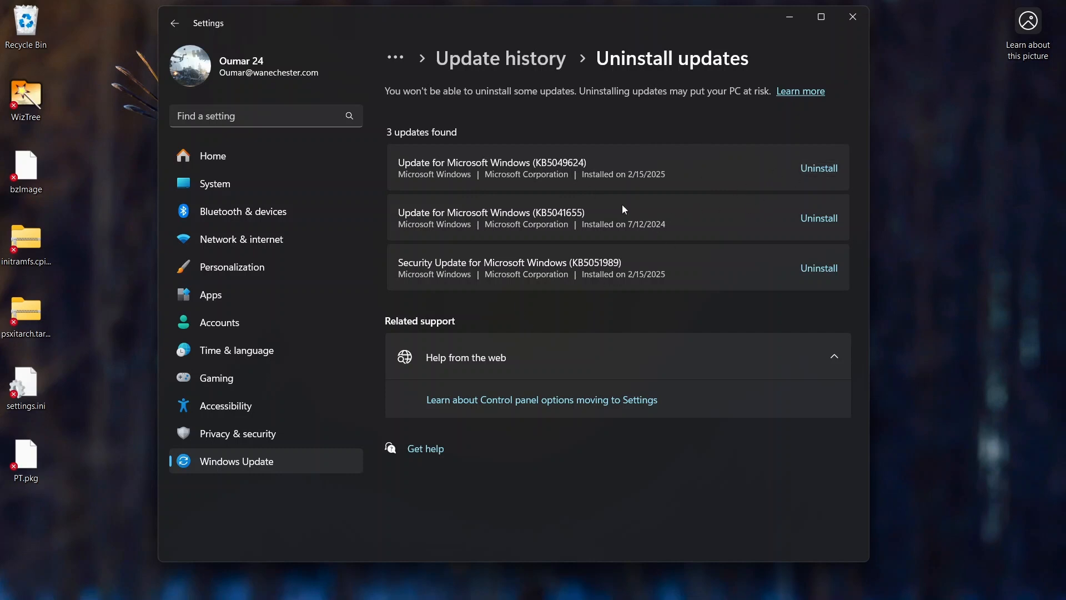
pyautogui.moveTo(506, 187)
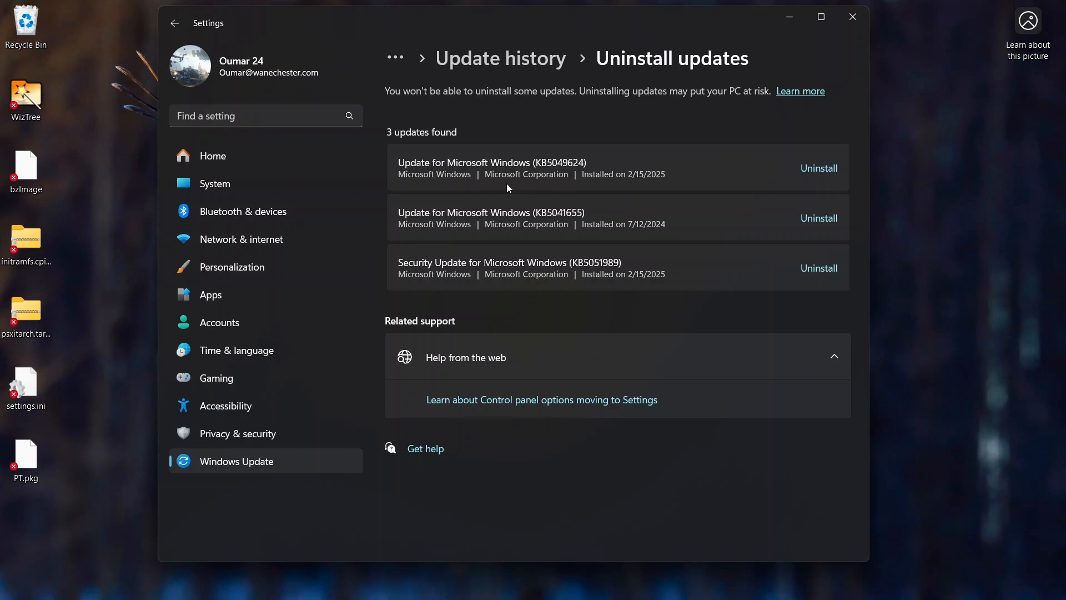
pyautogui.moveTo(542, 196)
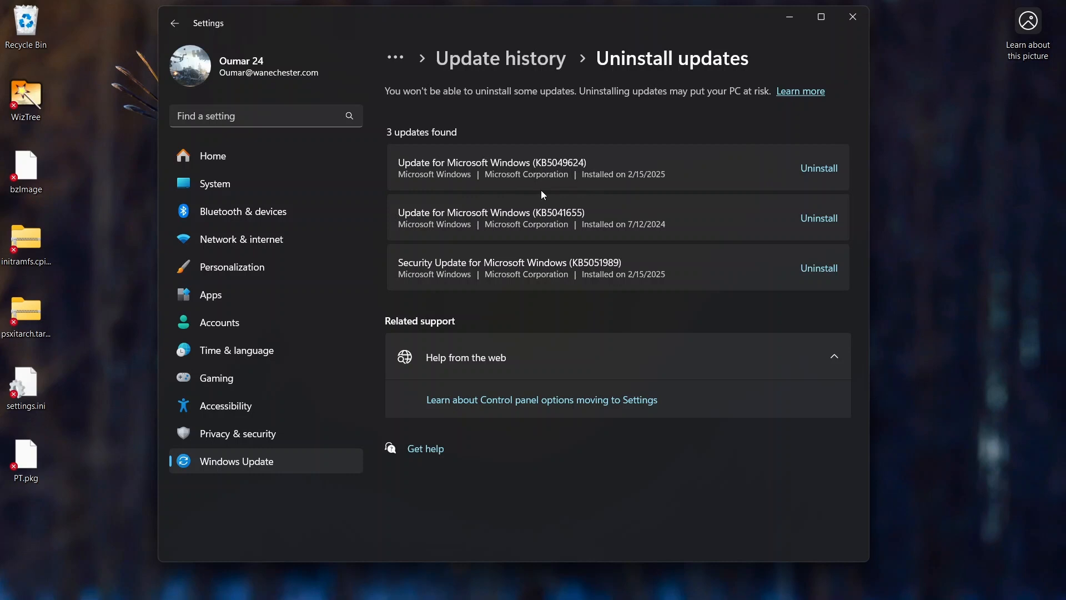
pyautogui.moveTo(395, 187)
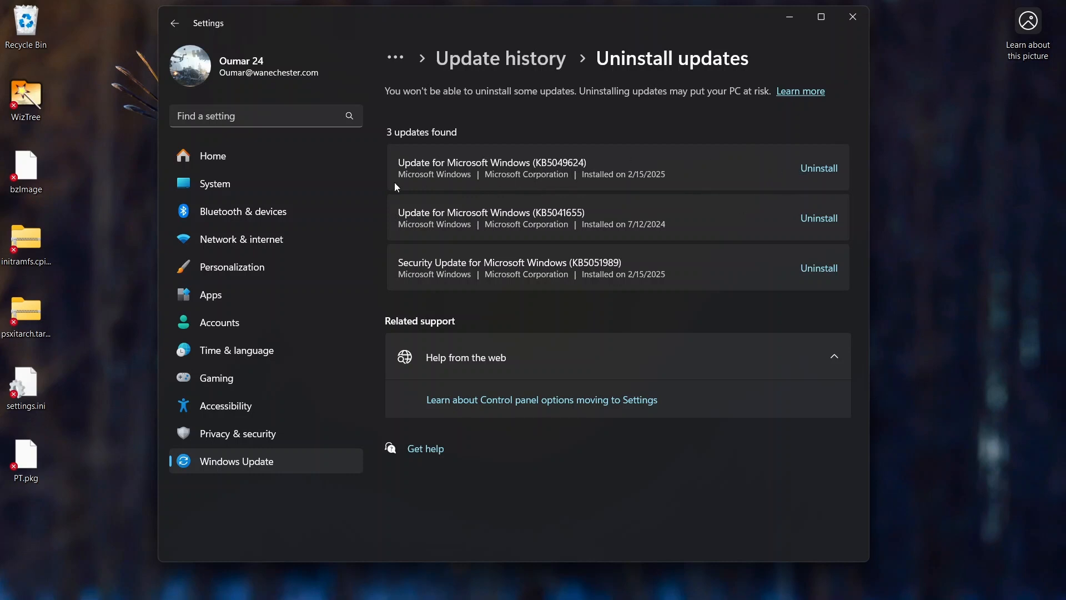
pyautogui.click(851, 16)
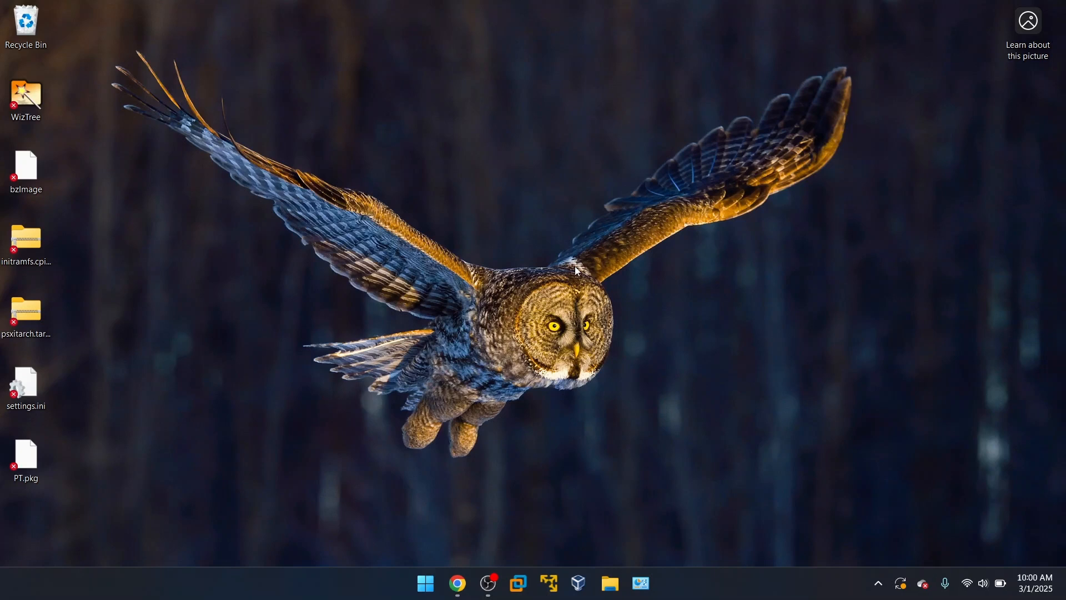
pyautogui.moveTo(455, 450)
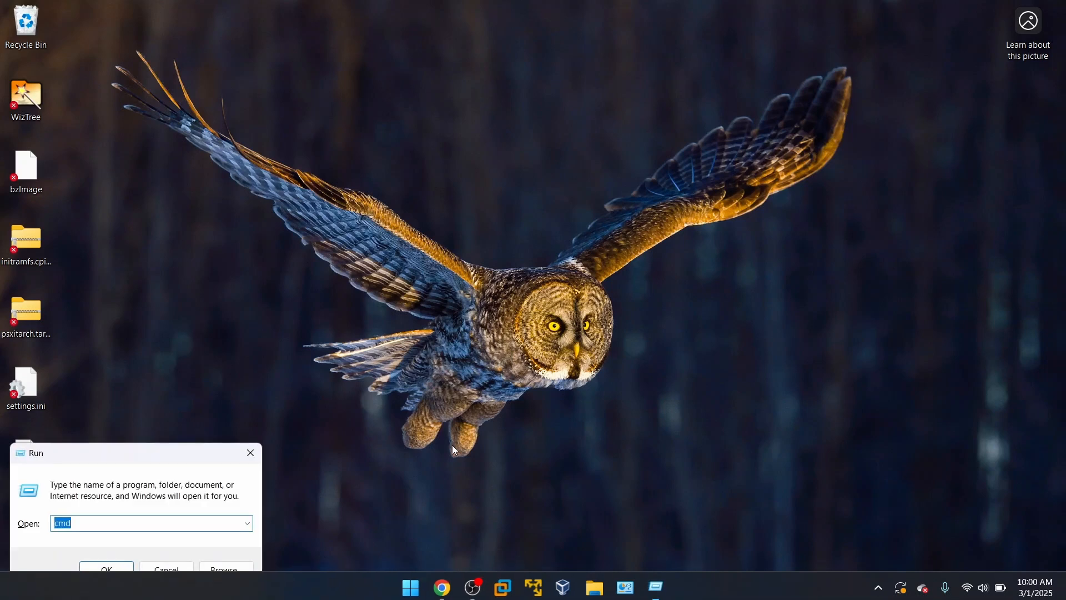
# Launch services.msc from Run and maximize the Services console.
pyautogui.write('services.')
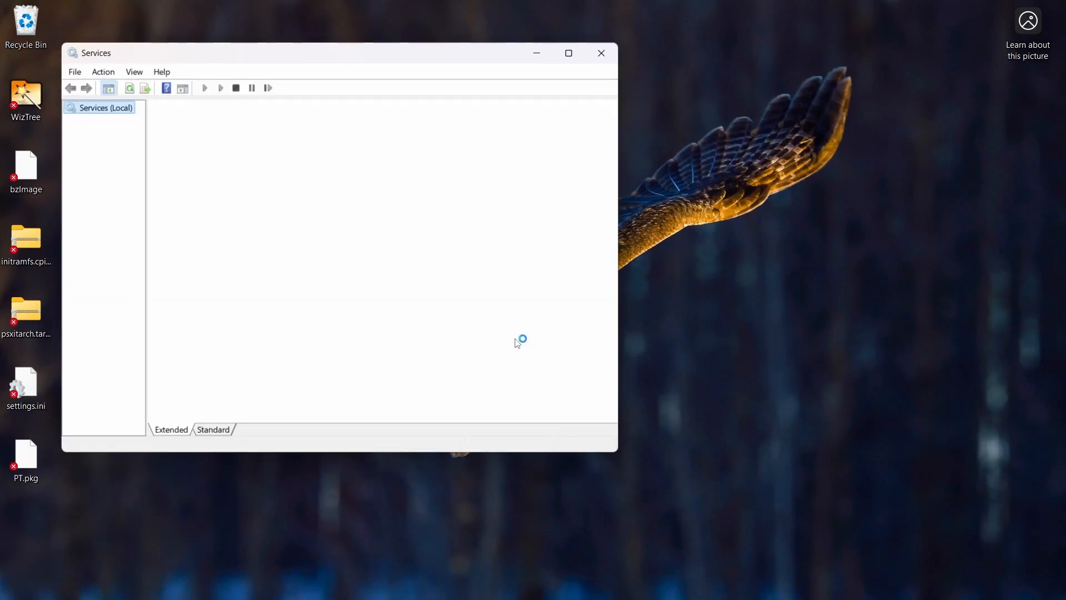
pyautogui.click(567, 53)
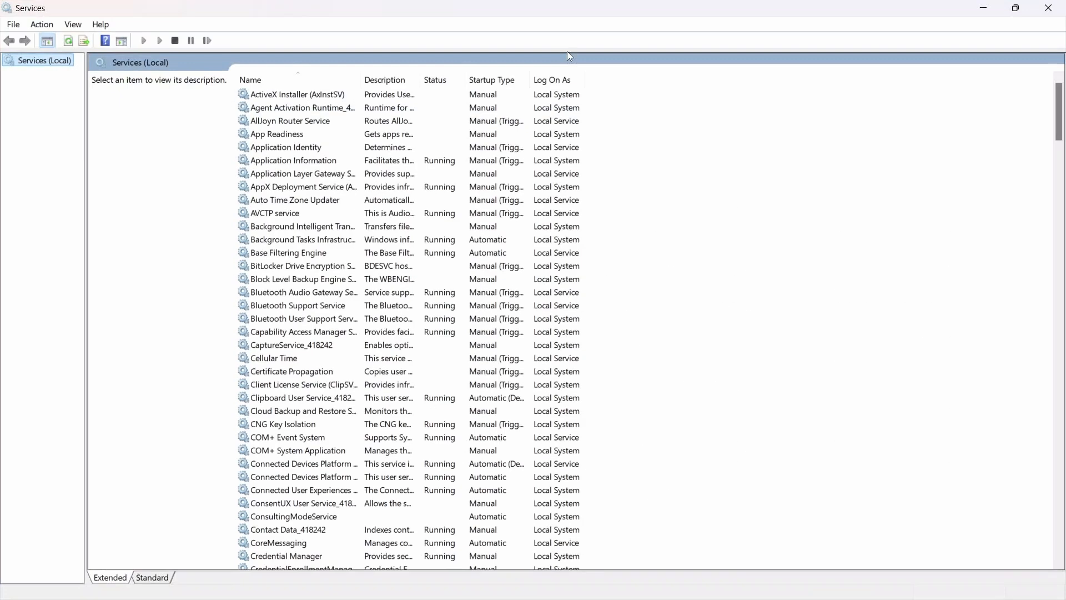
# Locate and select the stopped Remote Desktop Services entry in the services list.
pyautogui.scroll(-3)
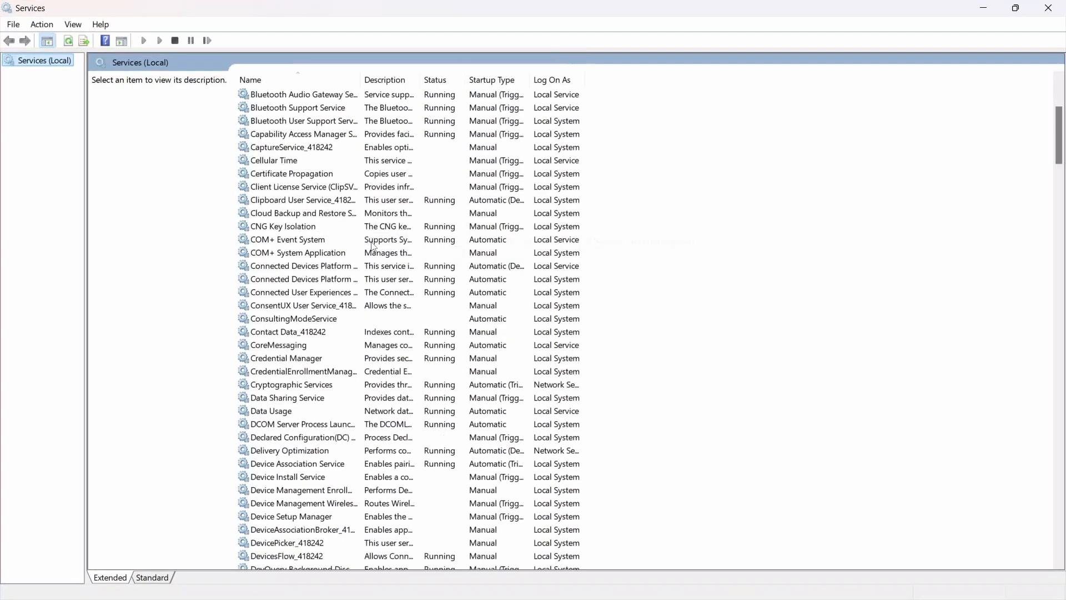
pyautogui.scroll(-3)
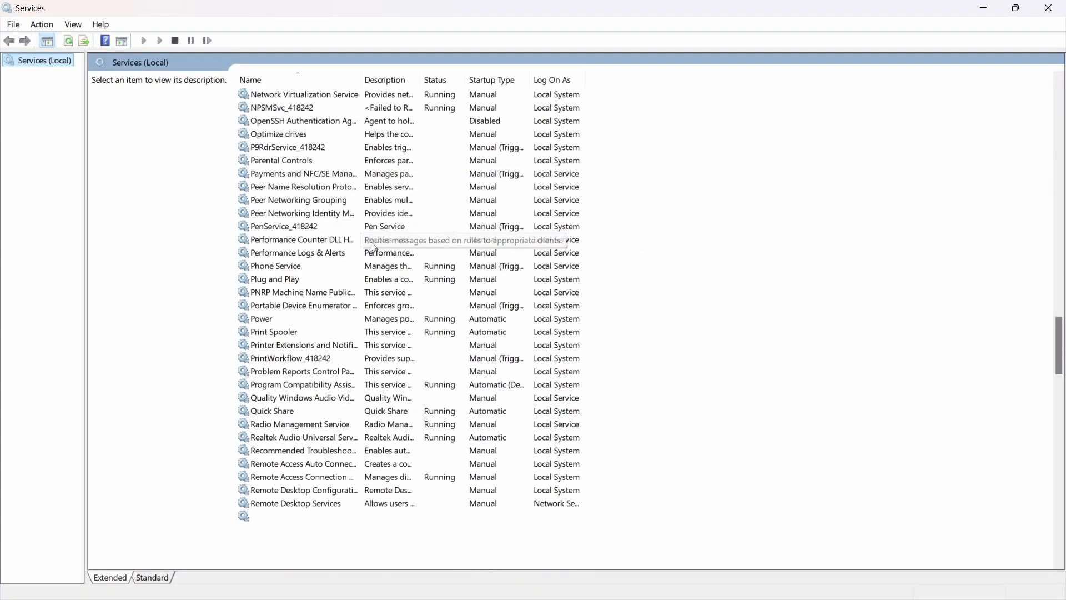
pyautogui.scroll(-3)
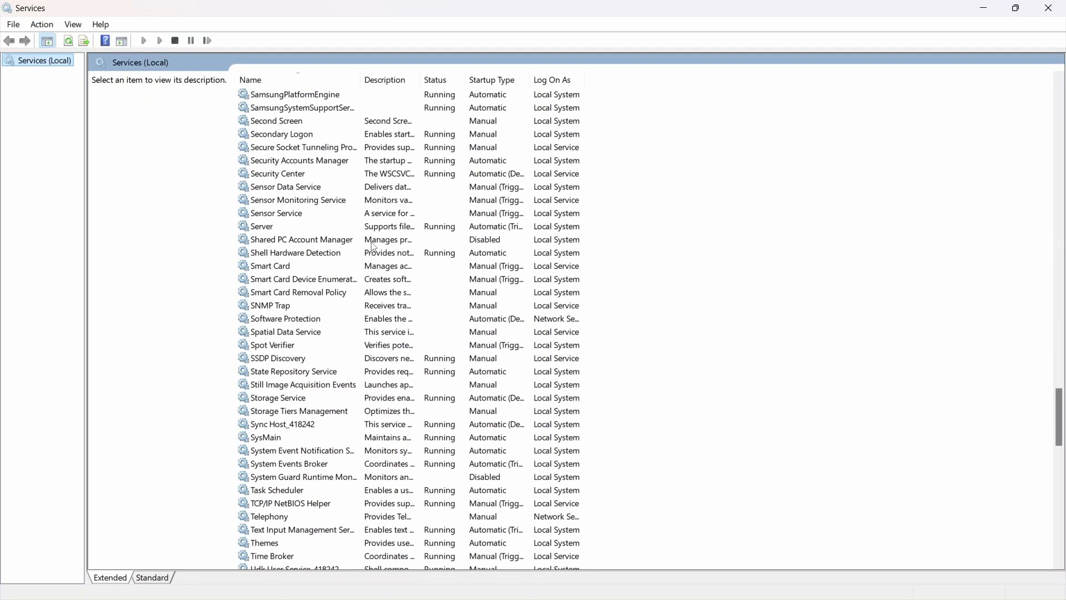
pyautogui.scroll(-3)
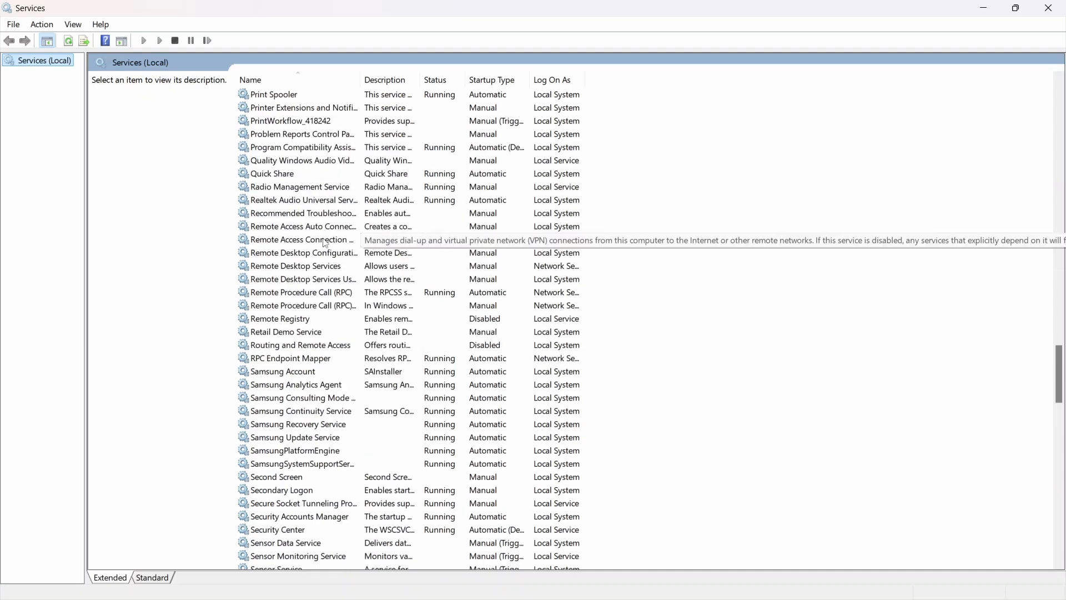
pyautogui.click(295, 266)
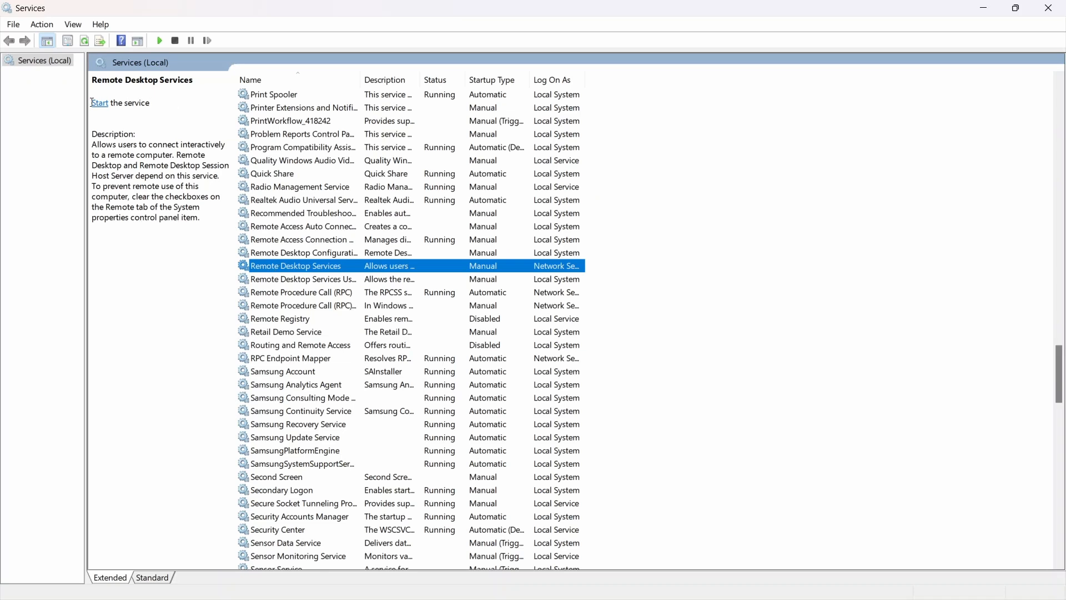
# Start Remote Desktop Services, check its properties, and close them.
pyautogui.click(100, 102)
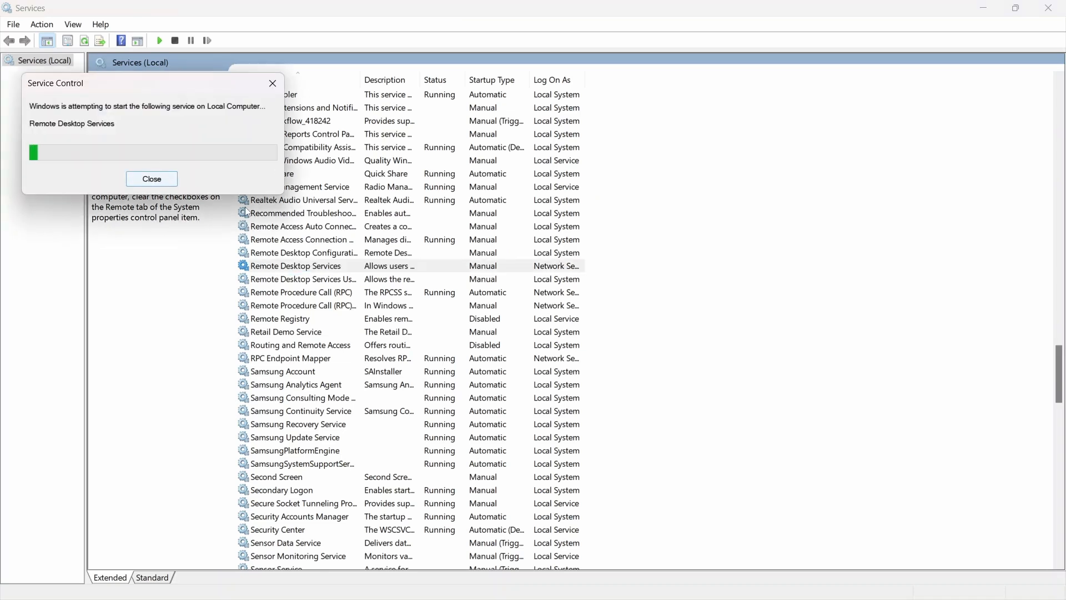
pyautogui.click(153, 179)
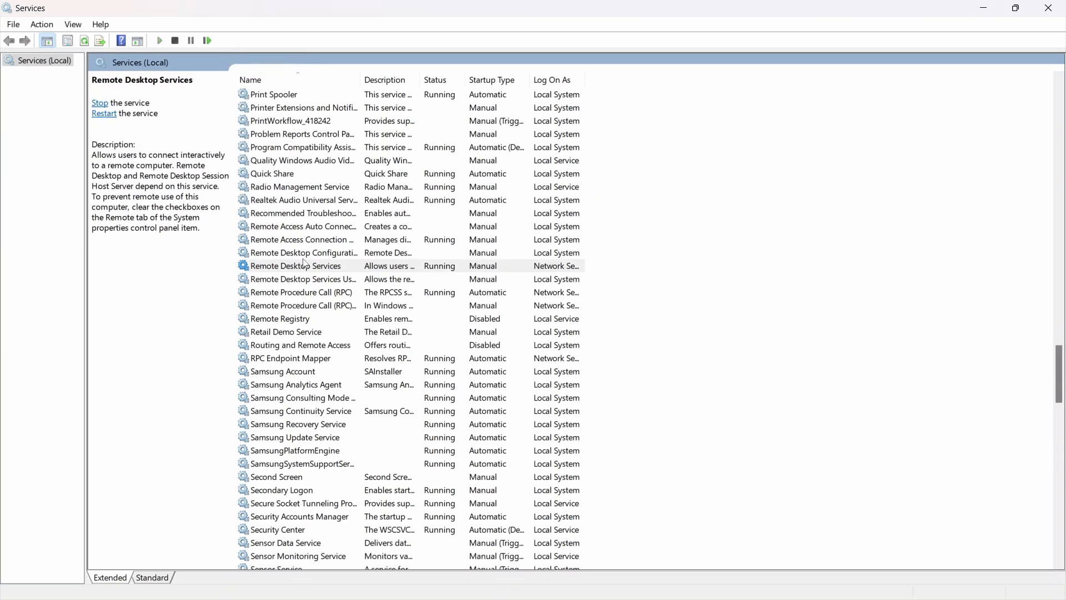
pyautogui.rightClick(299, 266)
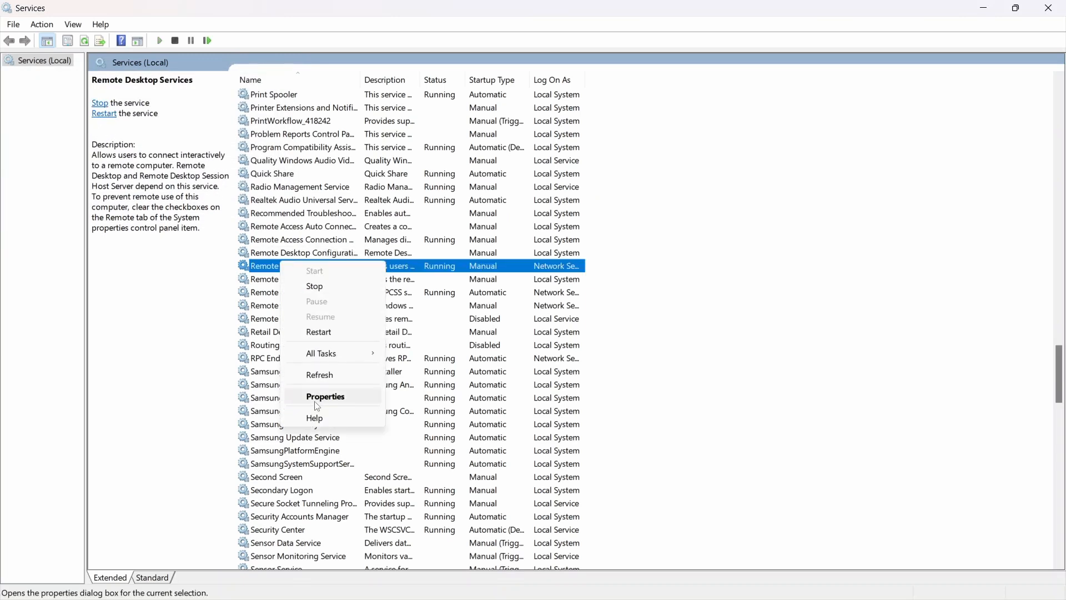
pyautogui.click(327, 396)
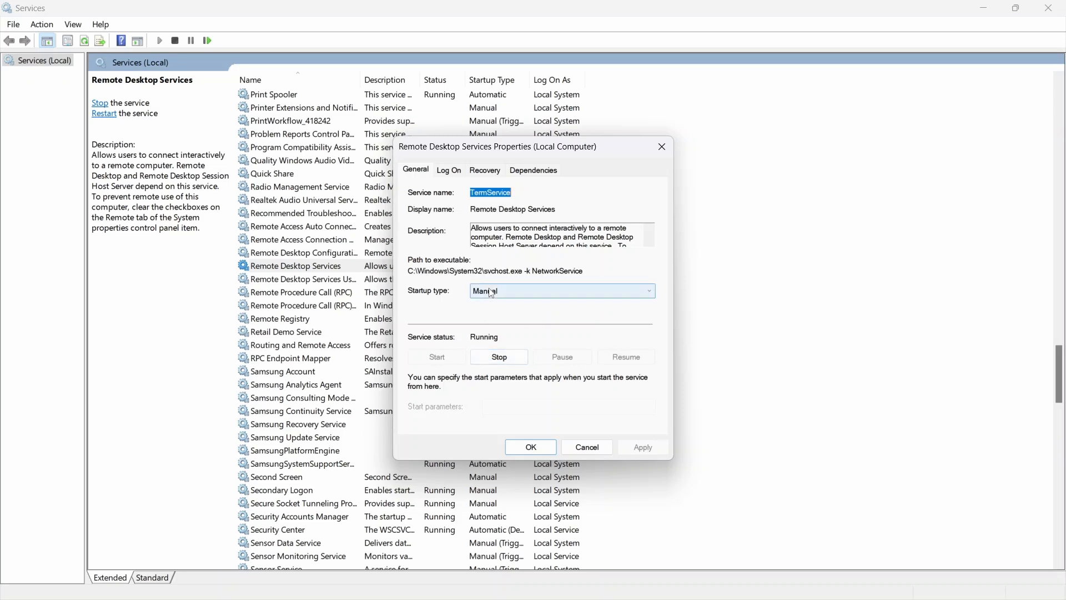
pyautogui.click(561, 290)
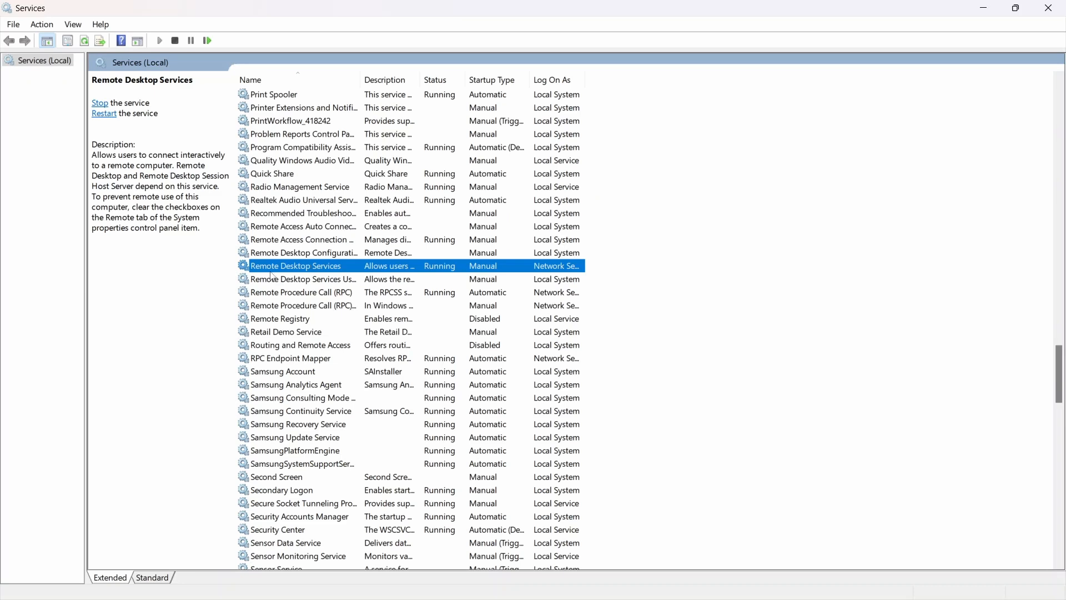
pyautogui.moveTo(1045, 42)
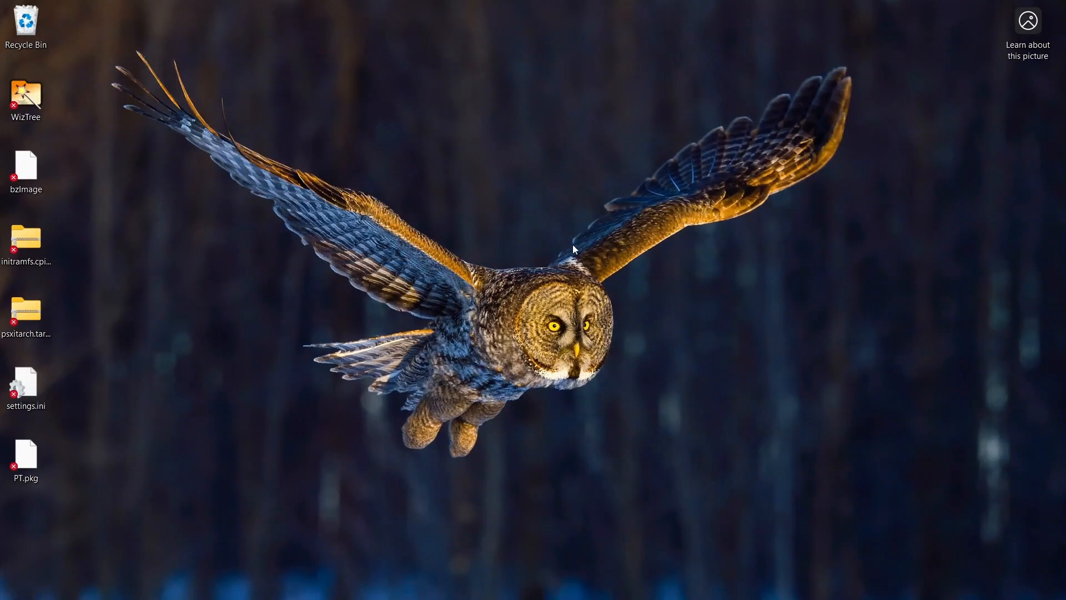
pyautogui.moveTo(354, 386)
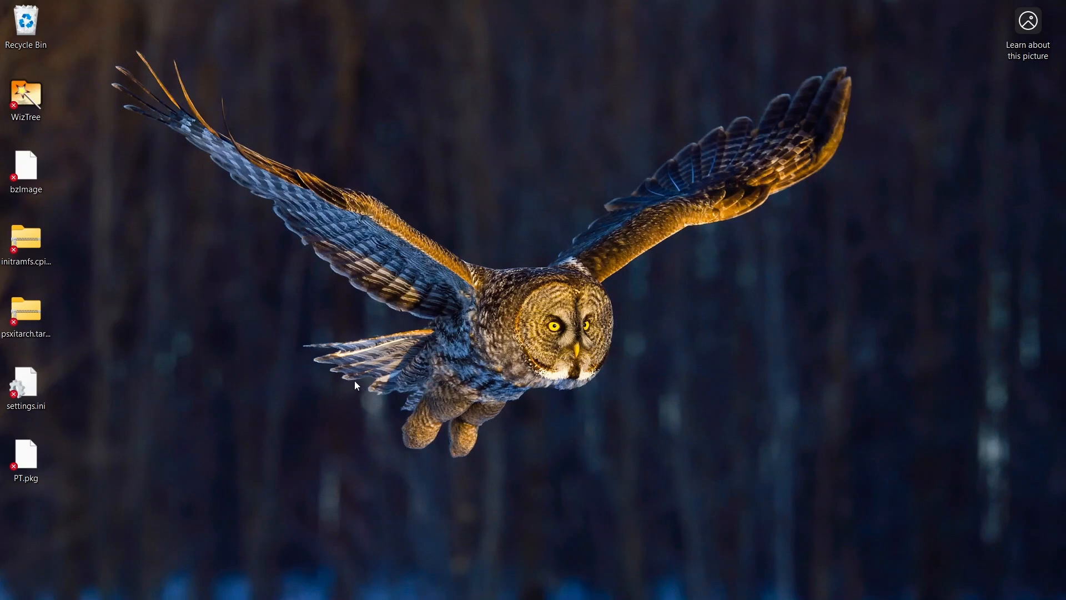
# Launch Windows Defender Firewall control panel from Start search.
pyautogui.click(425, 583)
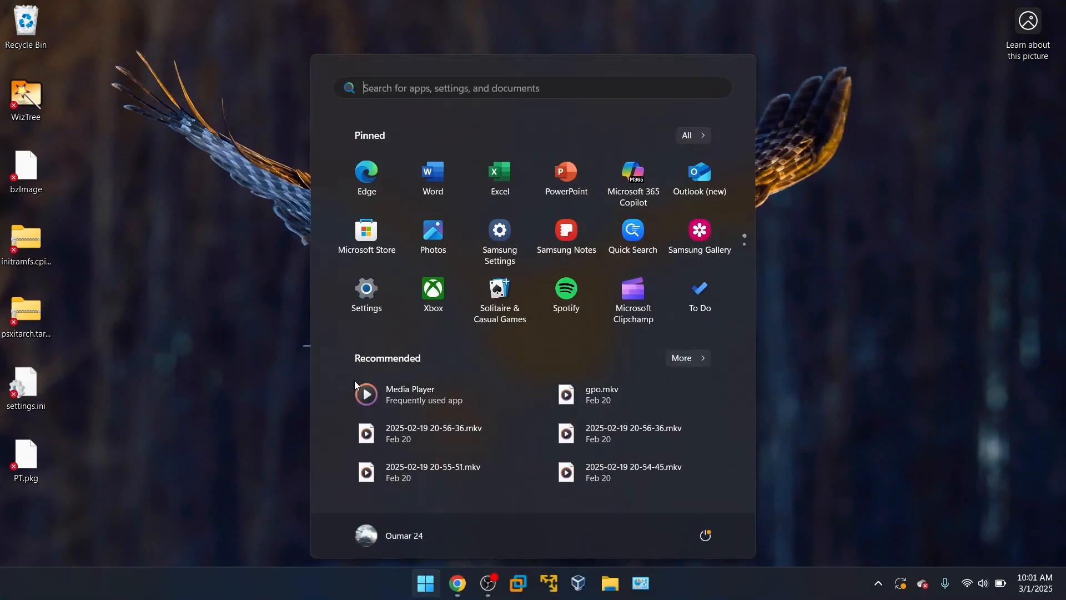
pyautogui.write('windows defender Firewall')
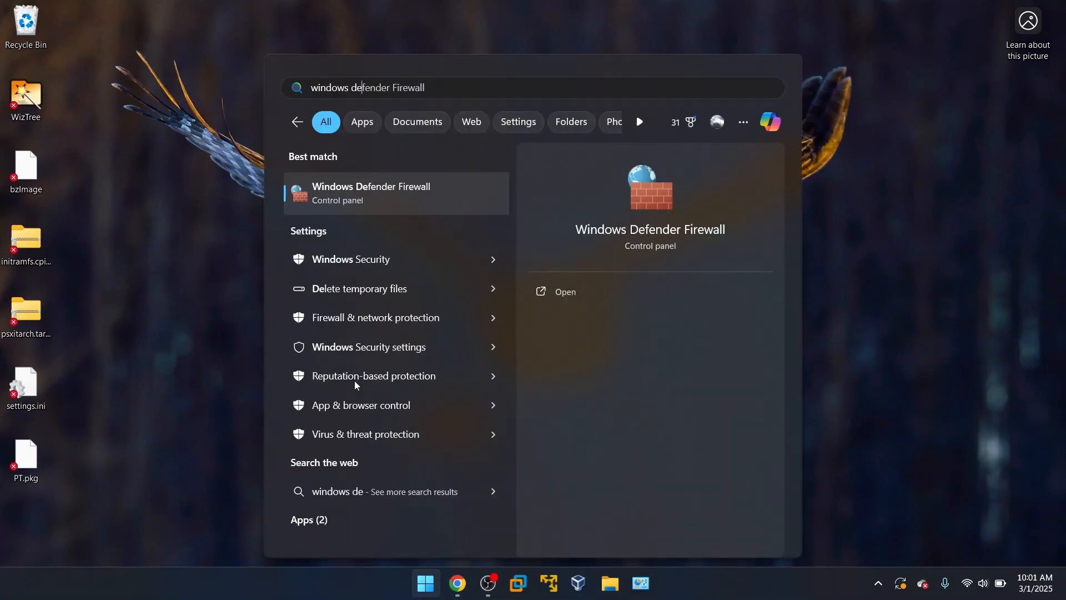
pyautogui.moveTo(600, 285)
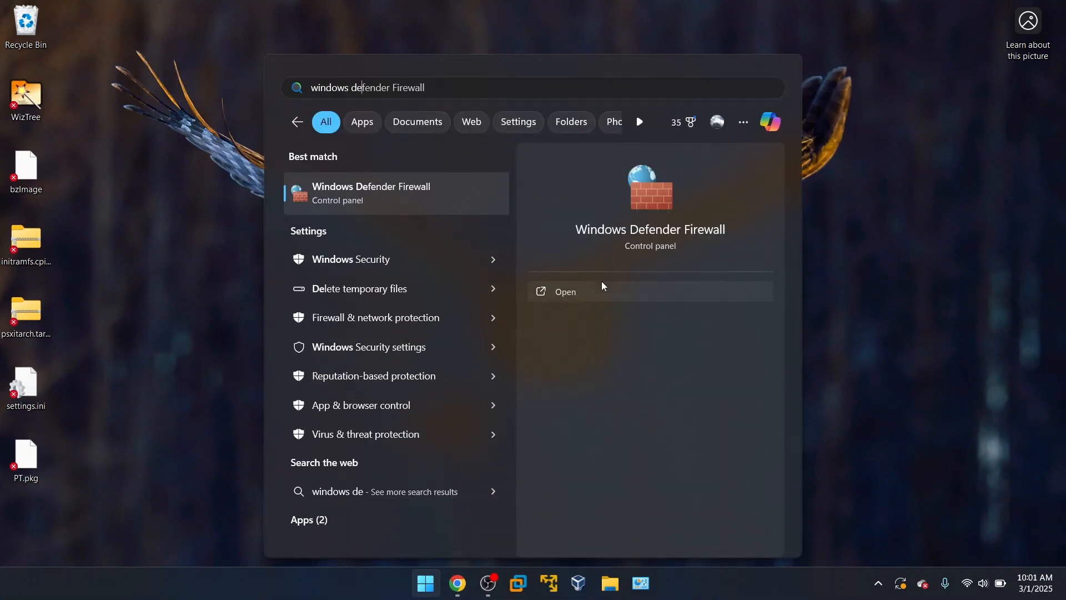
pyautogui.click(565, 290)
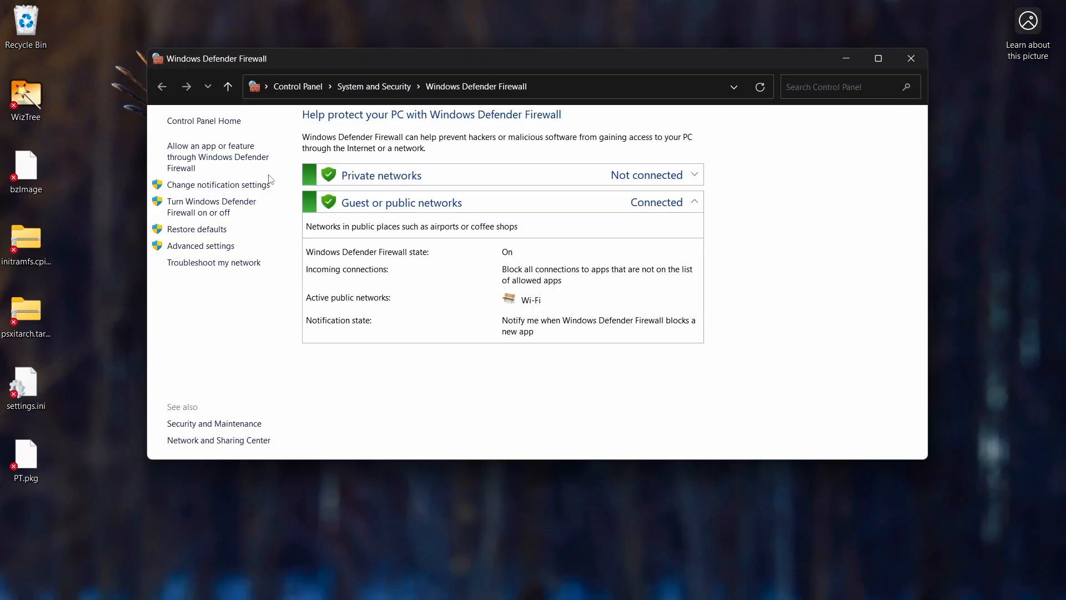
pyautogui.moveTo(211, 156)
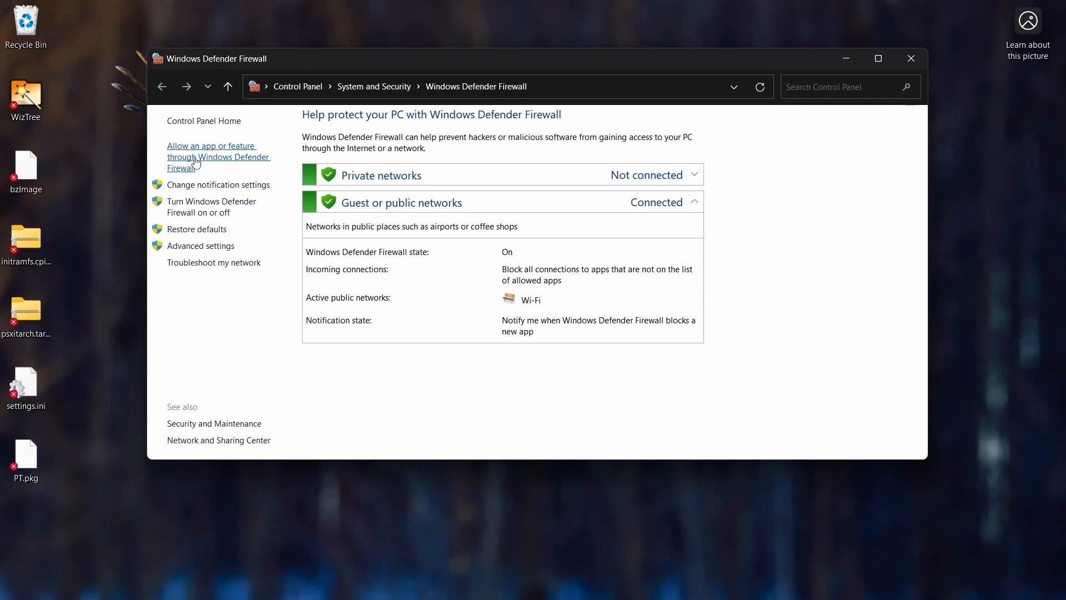
# Show the Allowed apps list, unlock it with Change settings, scrolled to the Remote entries.
pyautogui.click(211, 156)
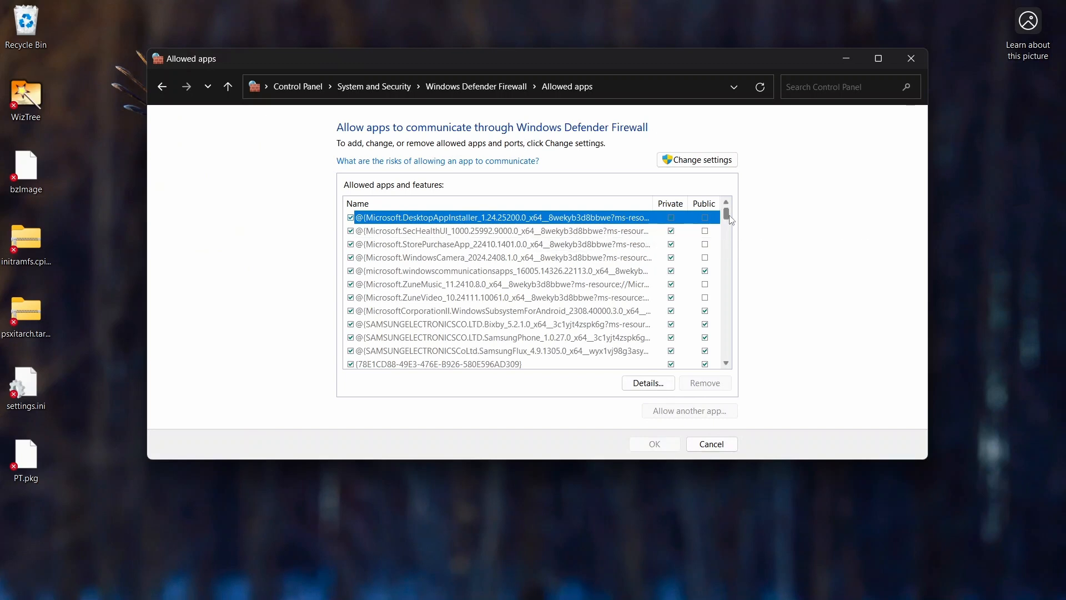
pyautogui.scroll(-3)
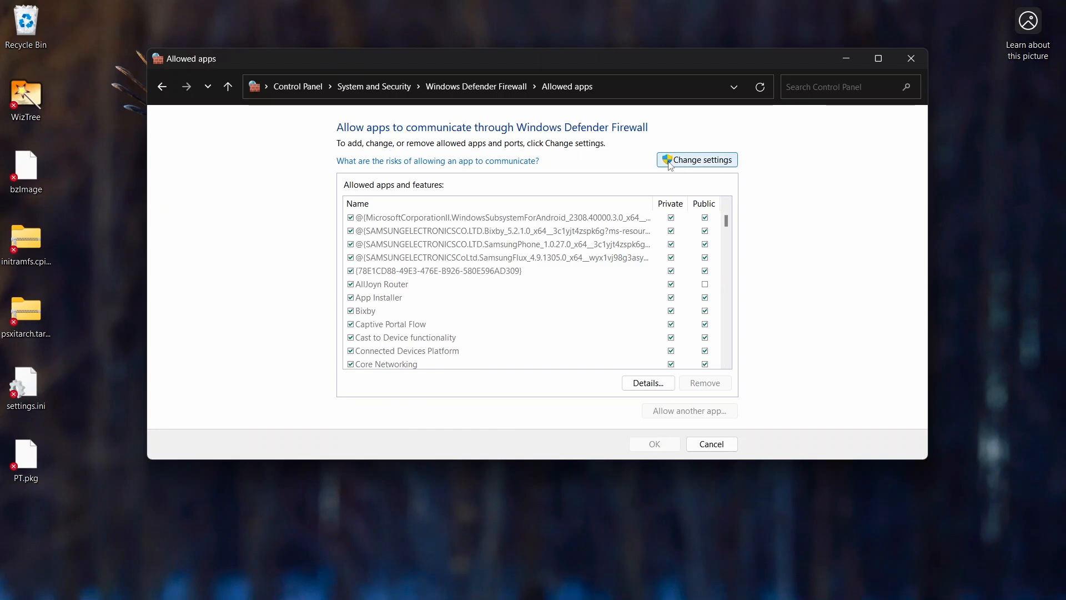
pyautogui.click(696, 158)
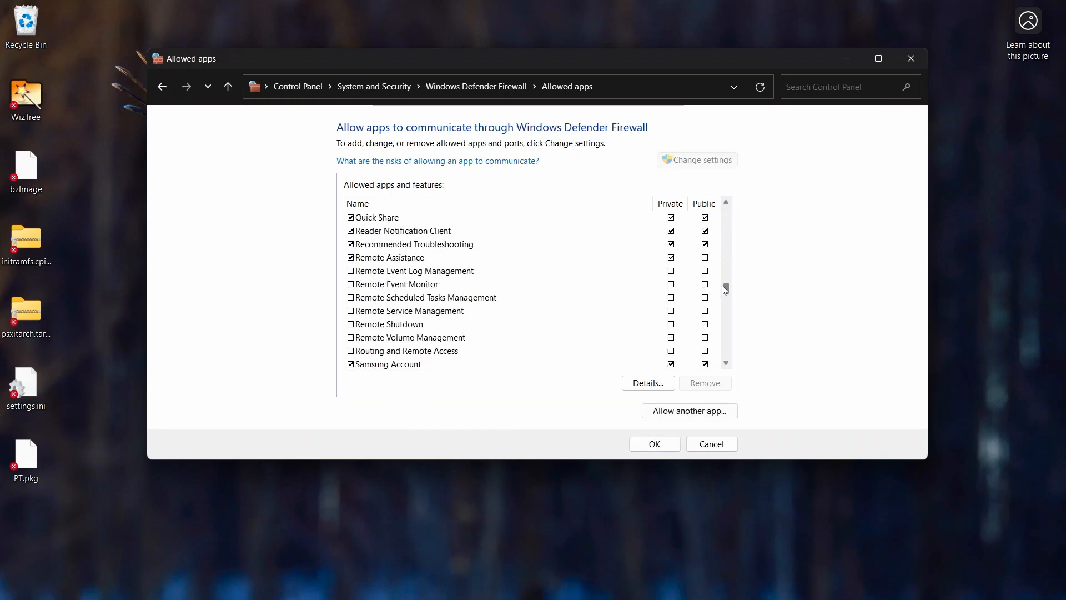
pyautogui.scroll(-3)
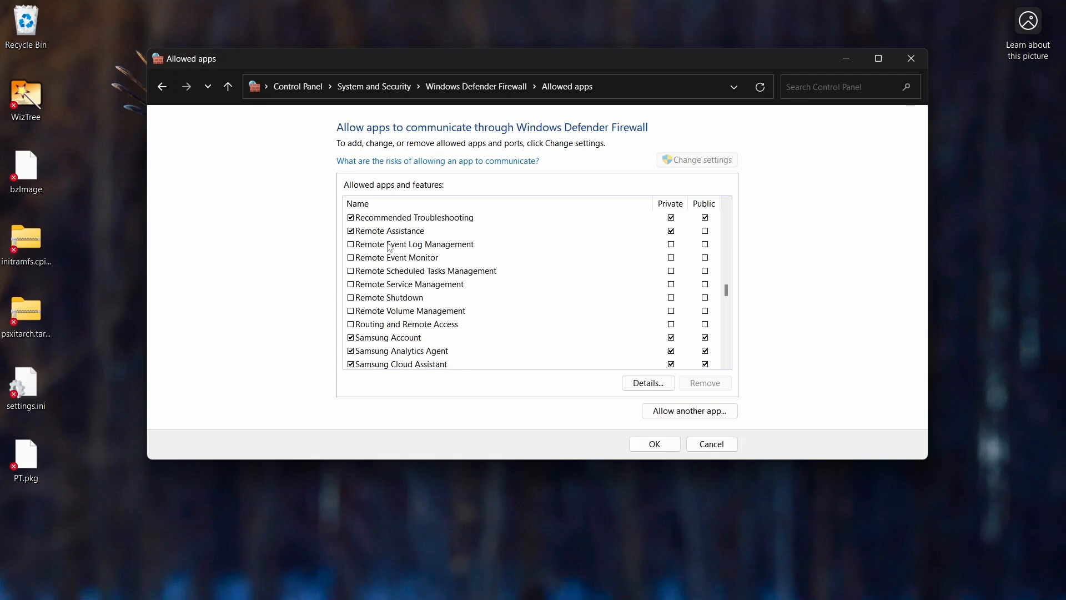
pyautogui.moveTo(400, 262)
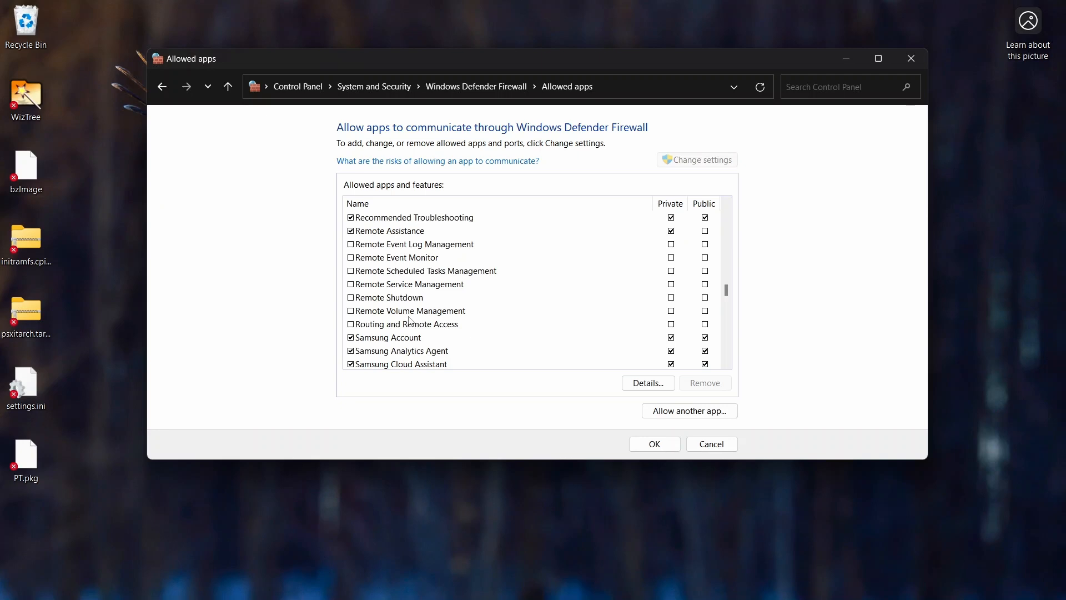
pyautogui.moveTo(898, 109)
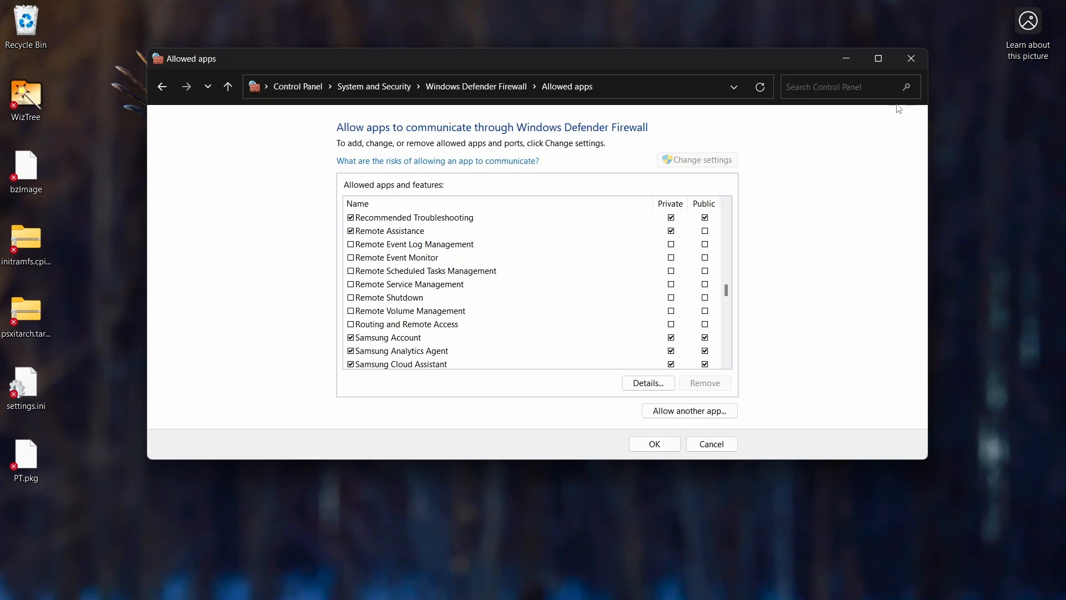
# Close the Allowed apps window and begin a Windows search with 'e'.
pyautogui.click(910, 58)
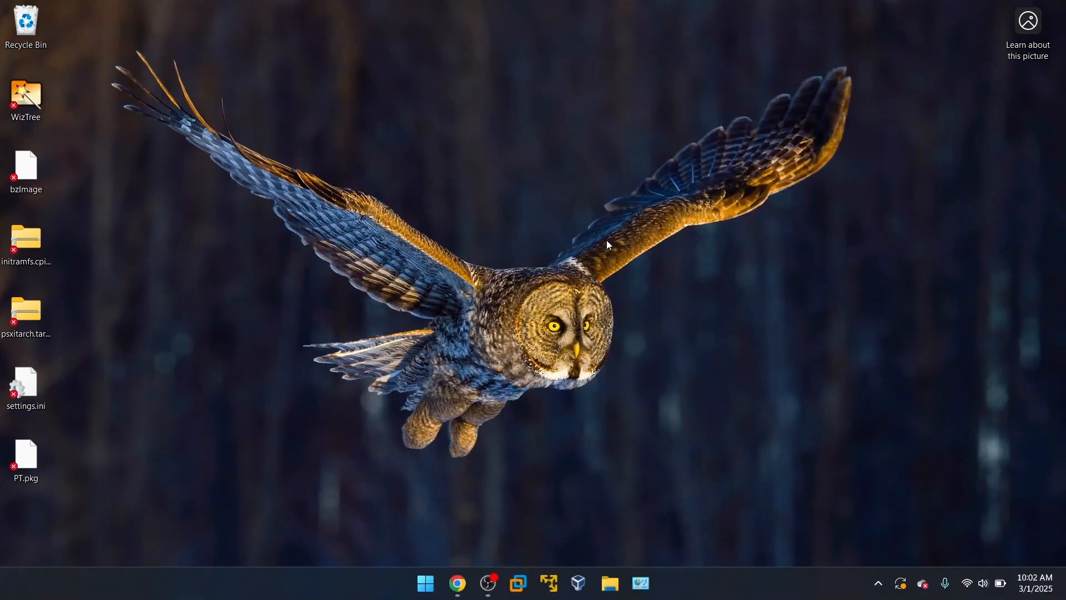
pyautogui.moveTo(474, 322)
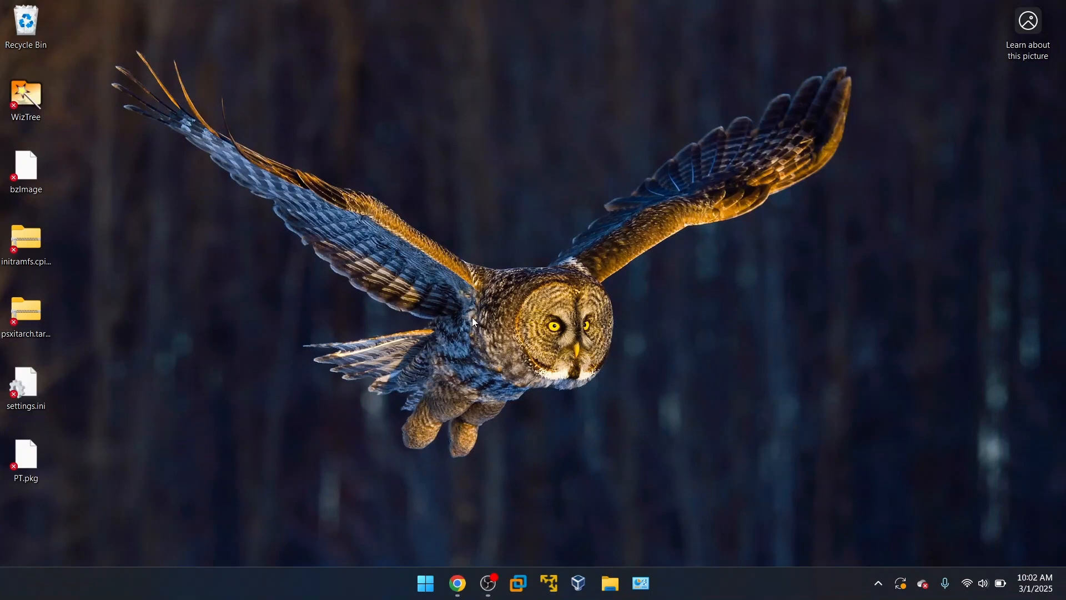
pyautogui.moveTo(455, 319)
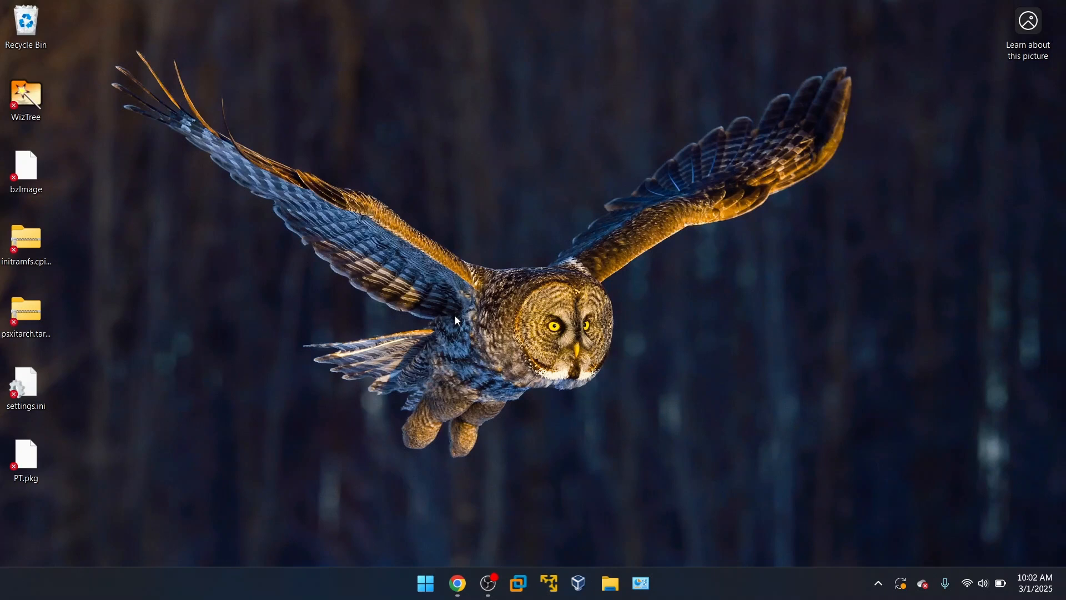
pyautogui.write('e')
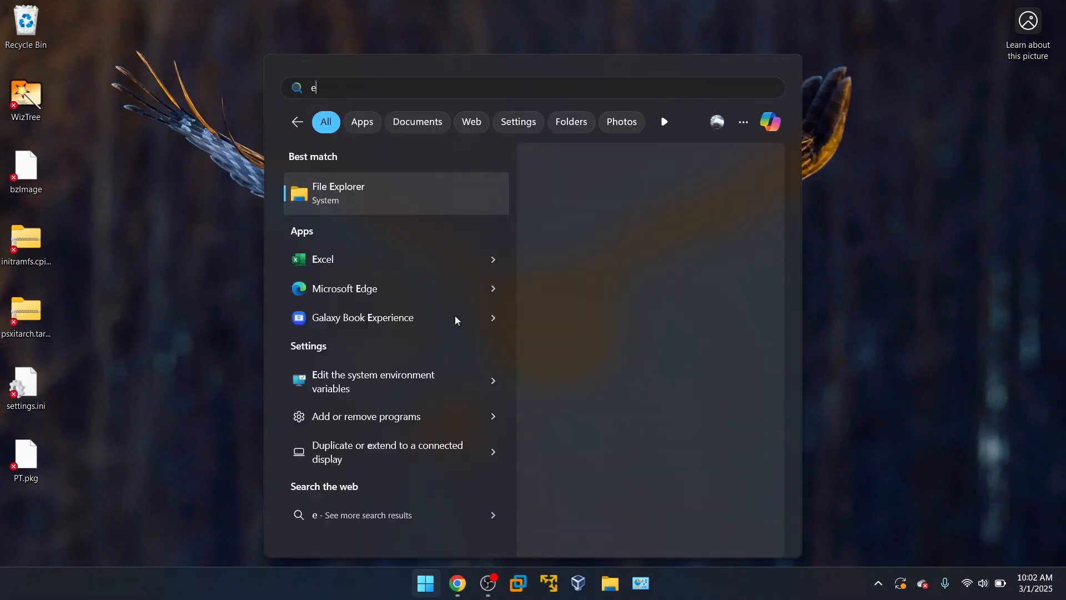
# Launch Registry Editor by running 'regedit' from the Run dialog.
pyautogui.write('registry Editor')
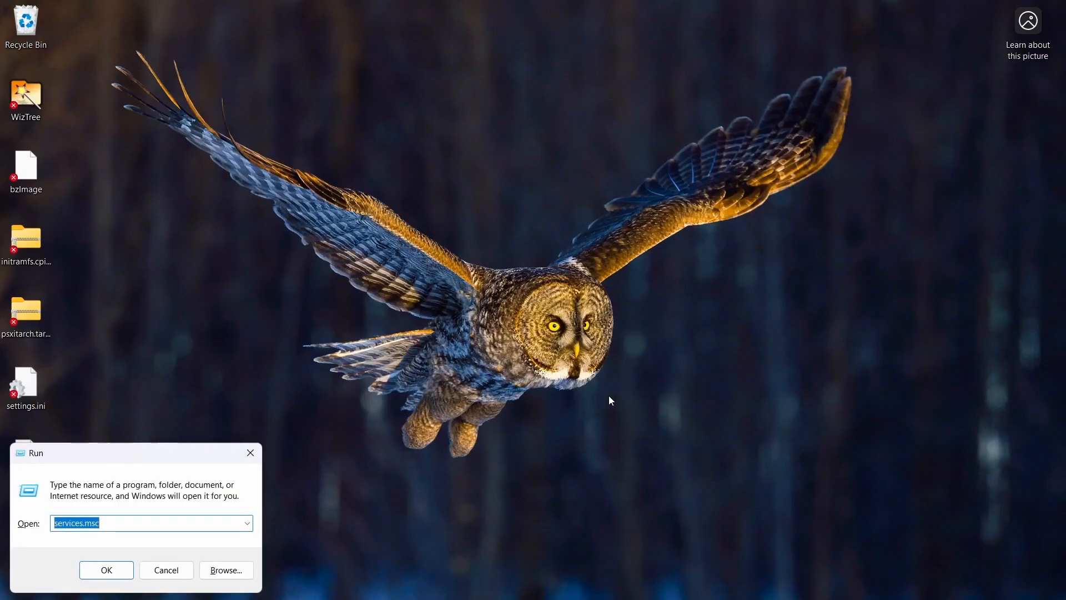
pyautogui.write('regedit')
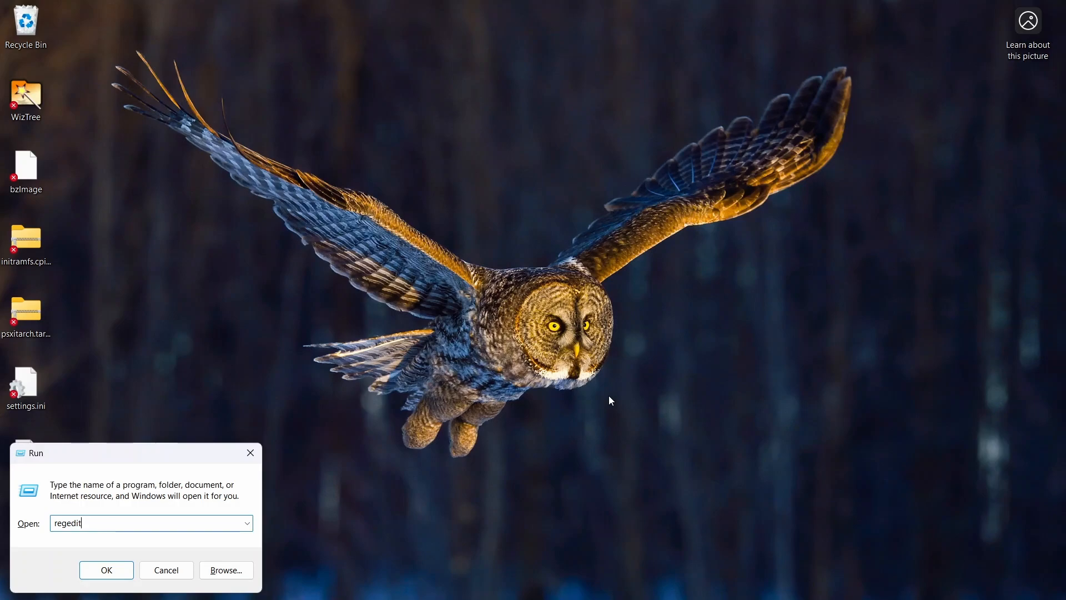
pyautogui.click(107, 569)
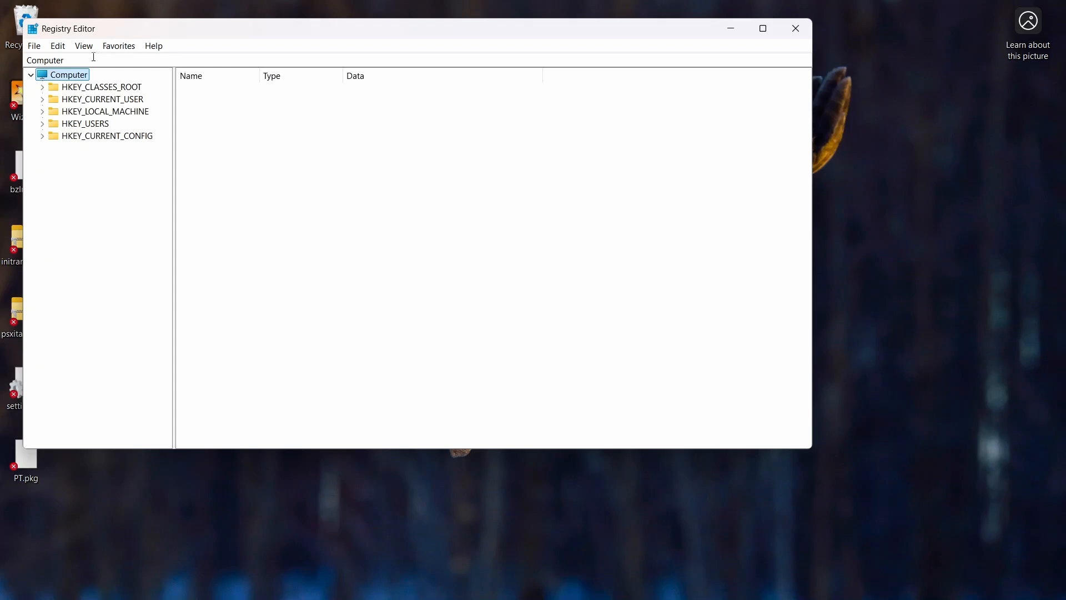
# Expand HKEY_LOCAL_MACHINE\SOFTWARE\Policies\Microsoft in the registry tree.
pyautogui.click(44, 60)
pyautogui.write('/')
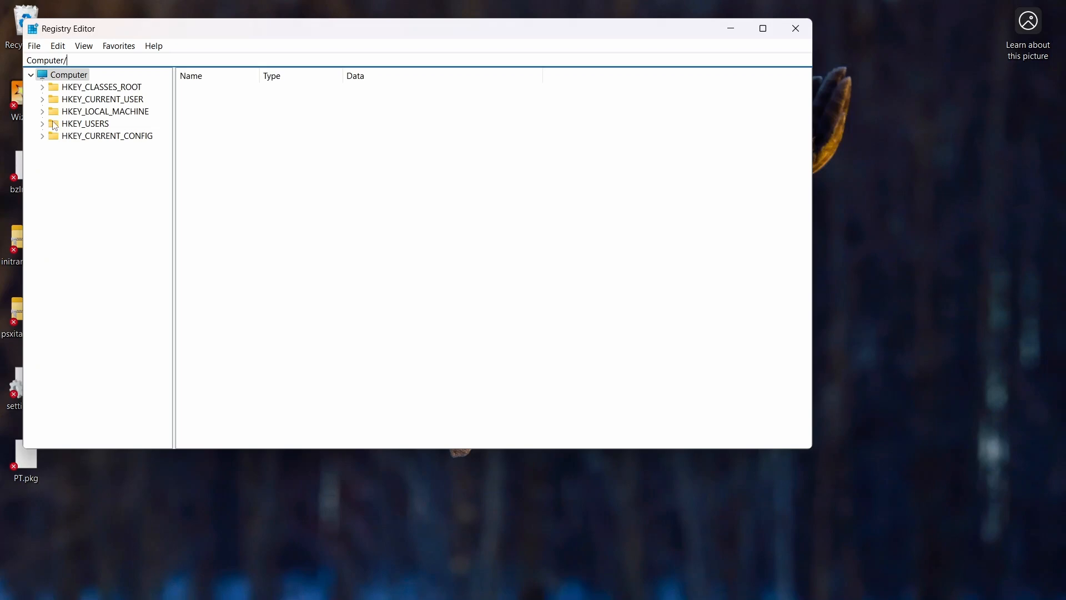
pyautogui.click(42, 111)
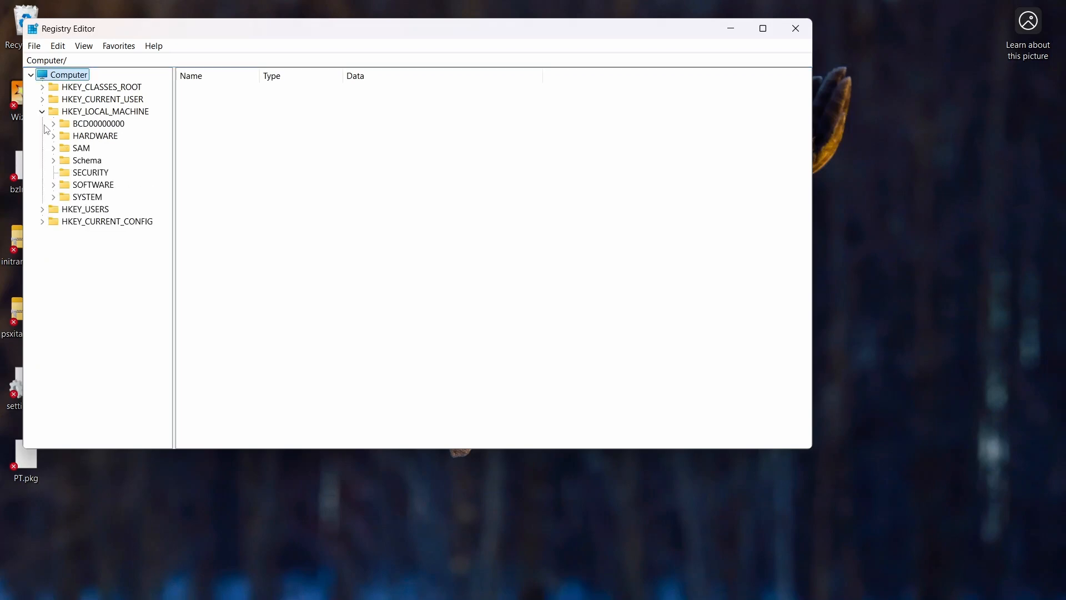
pyautogui.moveTo(54, 193)
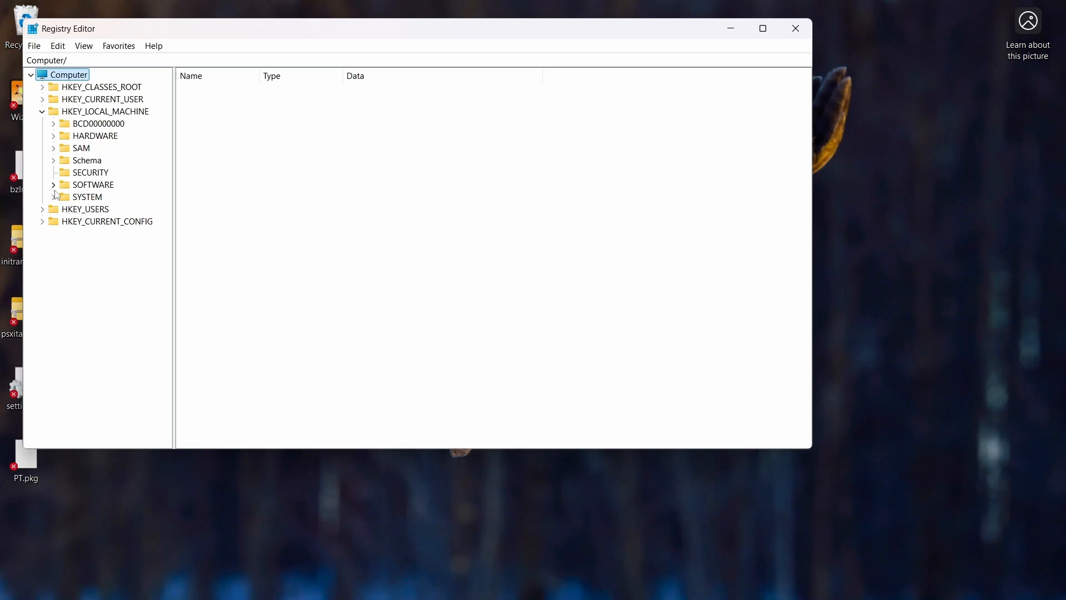
pyautogui.click(53, 184)
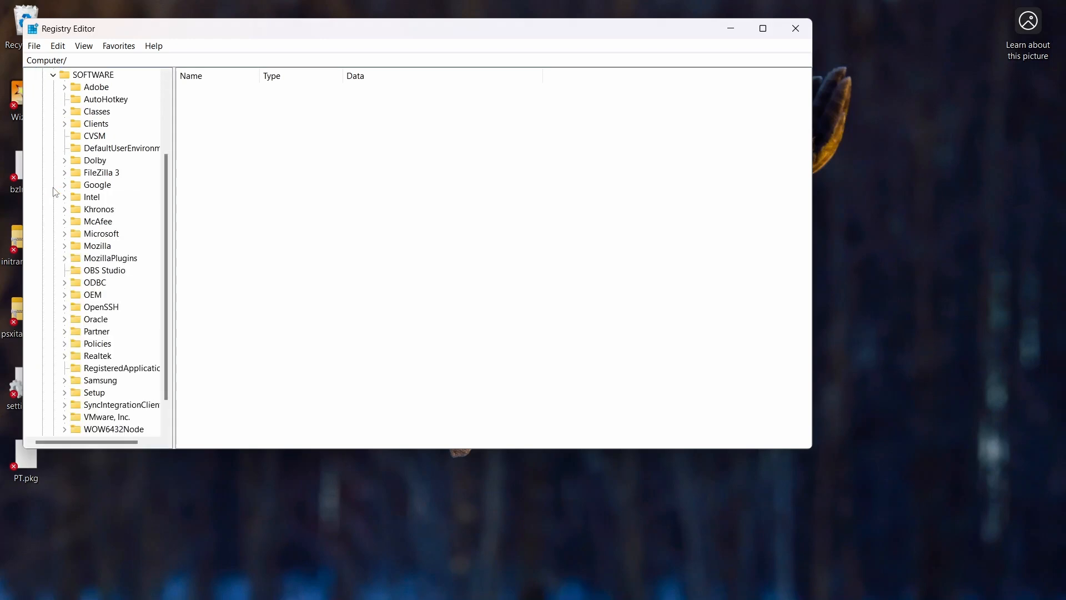
pyautogui.scroll(-3)
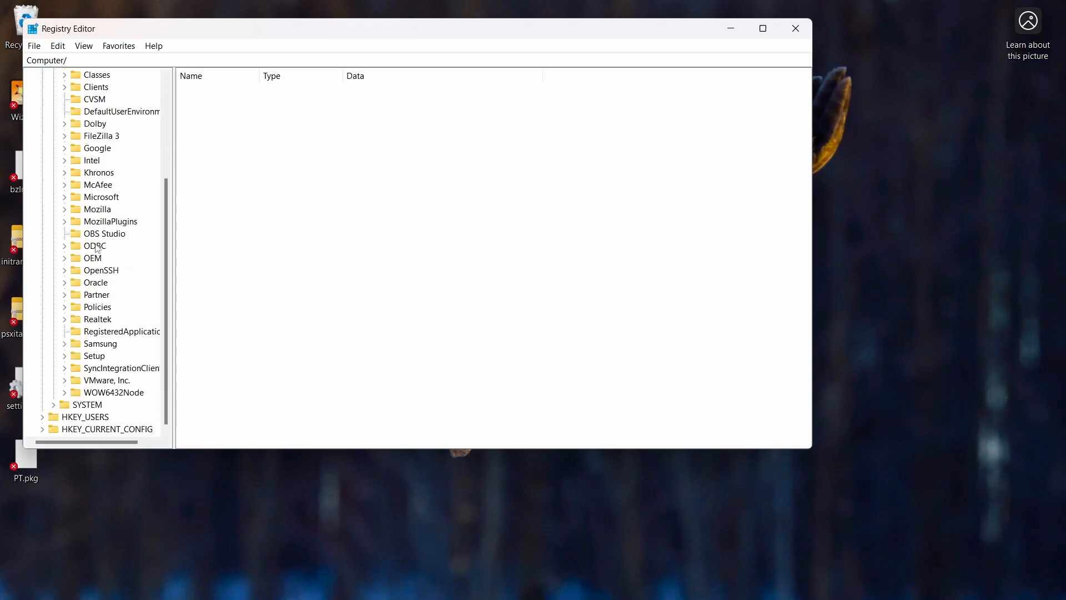
pyautogui.moveTo(65, 311)
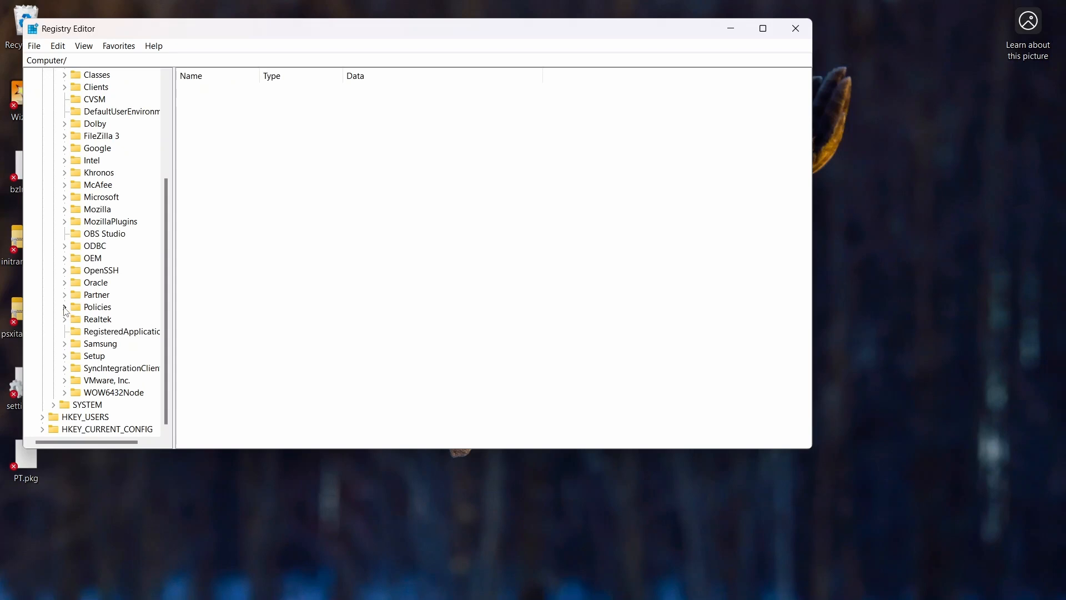
pyautogui.click(64, 306)
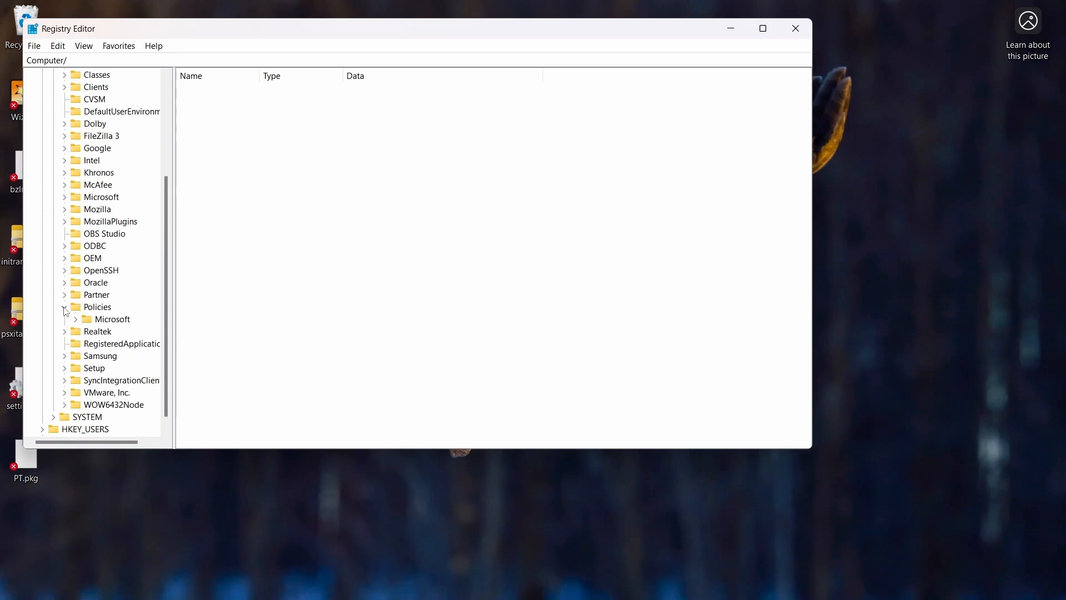
pyautogui.click(77, 318)
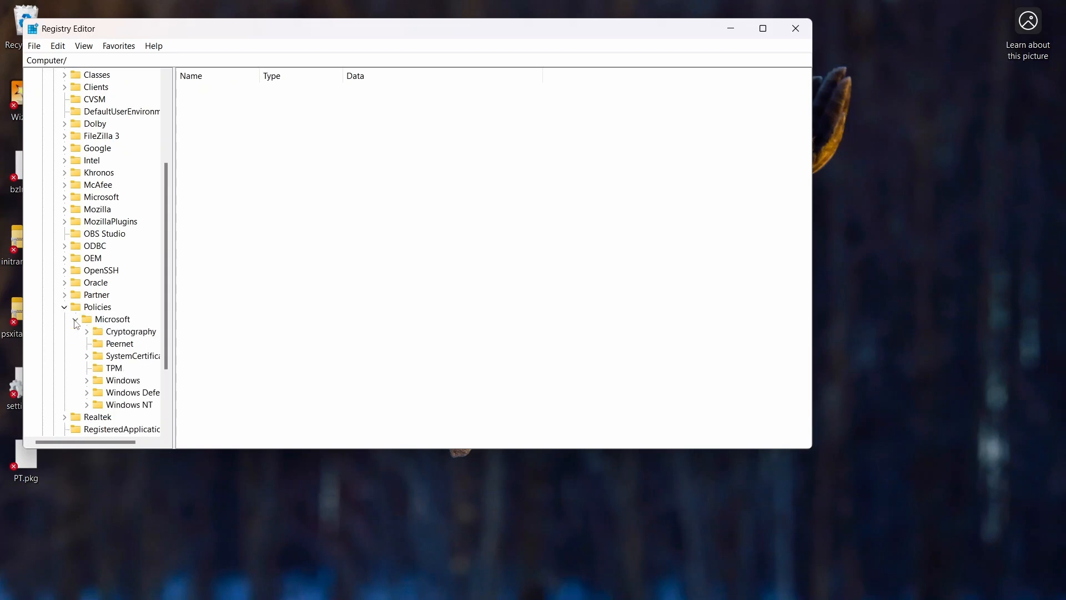
# Expand Windows NT and Terminal Services to reach the Client key.
pyautogui.scroll(-3)
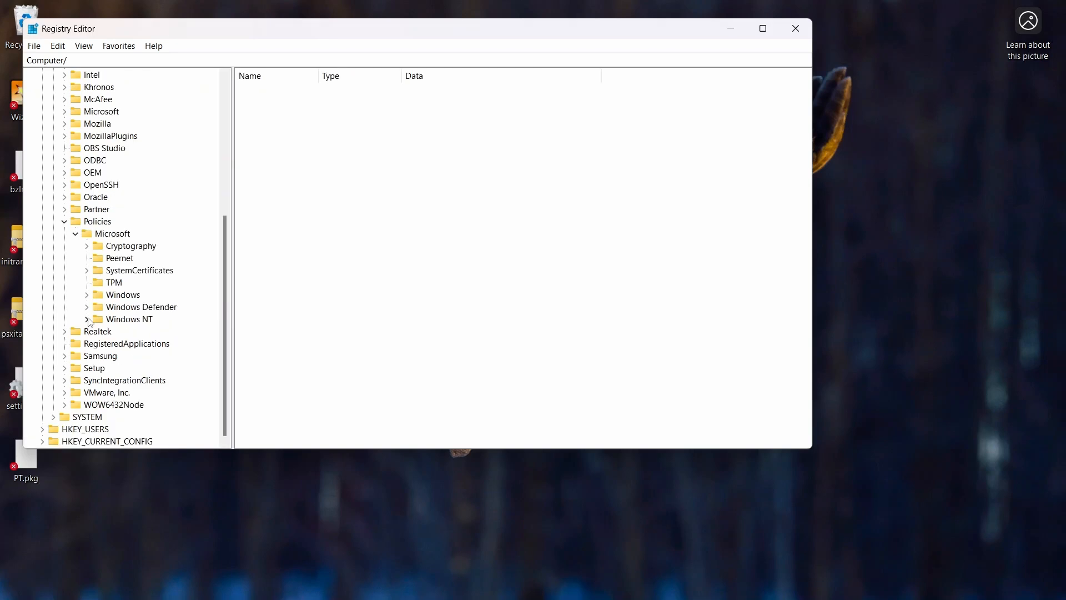
pyautogui.click(88, 318)
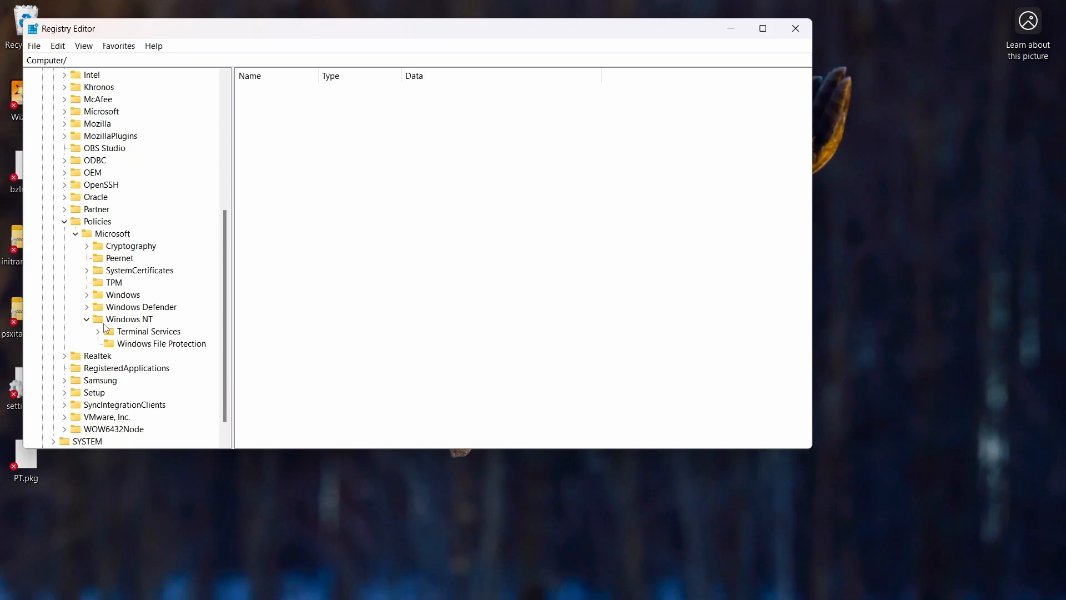
pyautogui.moveTo(131, 340)
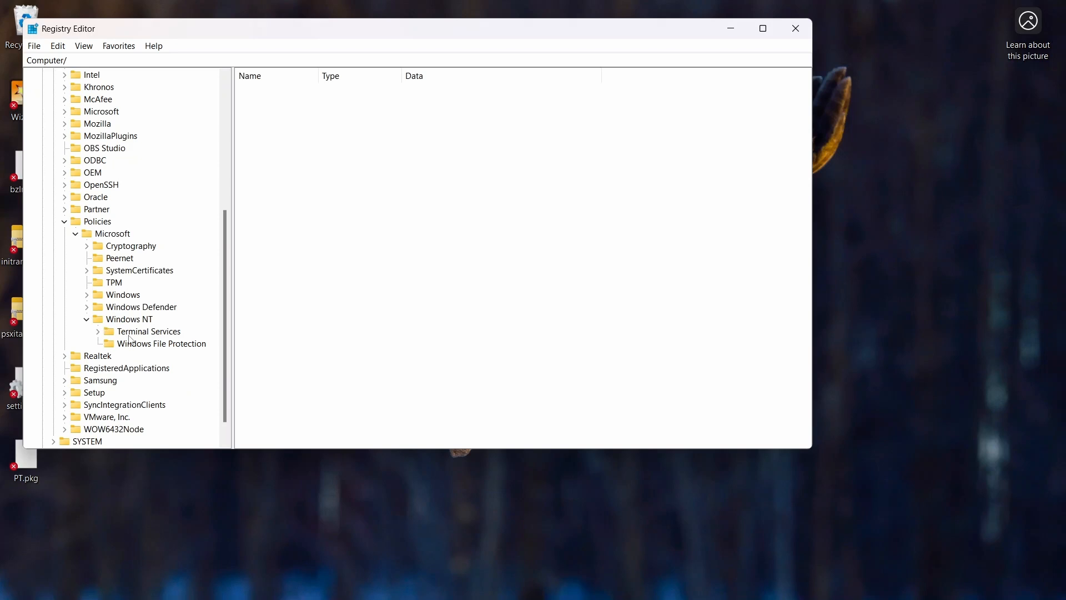
pyautogui.click(148, 331)
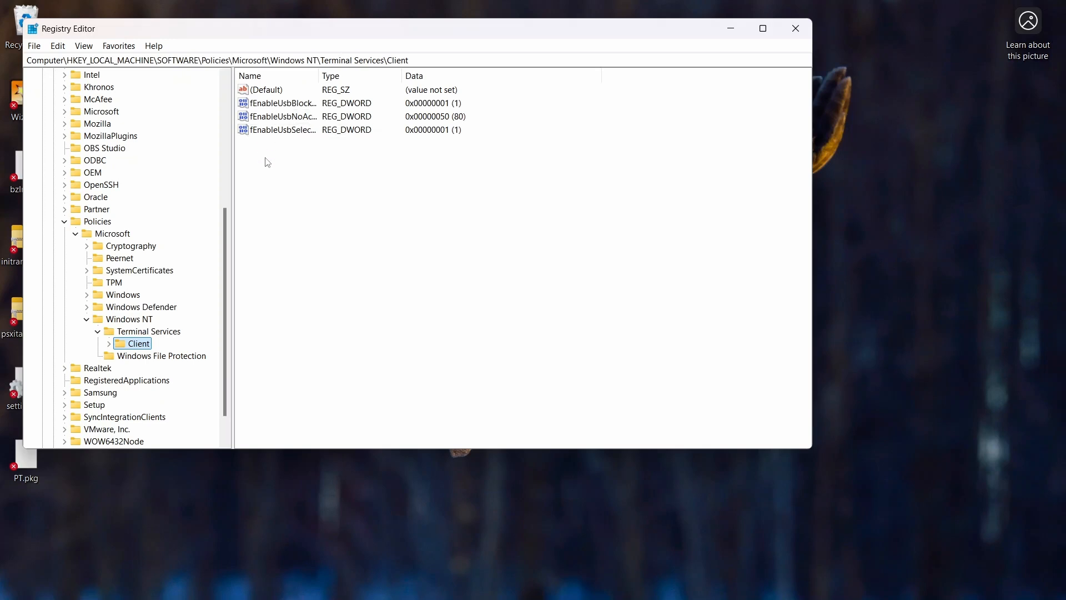
# Create a new DWORD (32-bit) value named fClientDisableUDP in the Client key.
pyautogui.rightClick(266, 161)
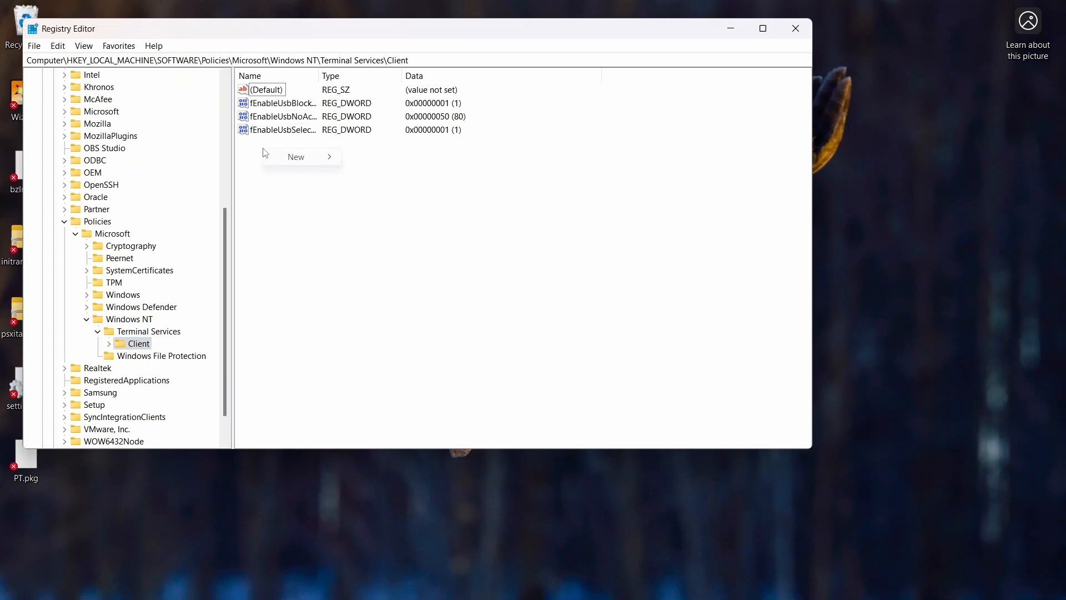
pyautogui.moveTo(295, 156)
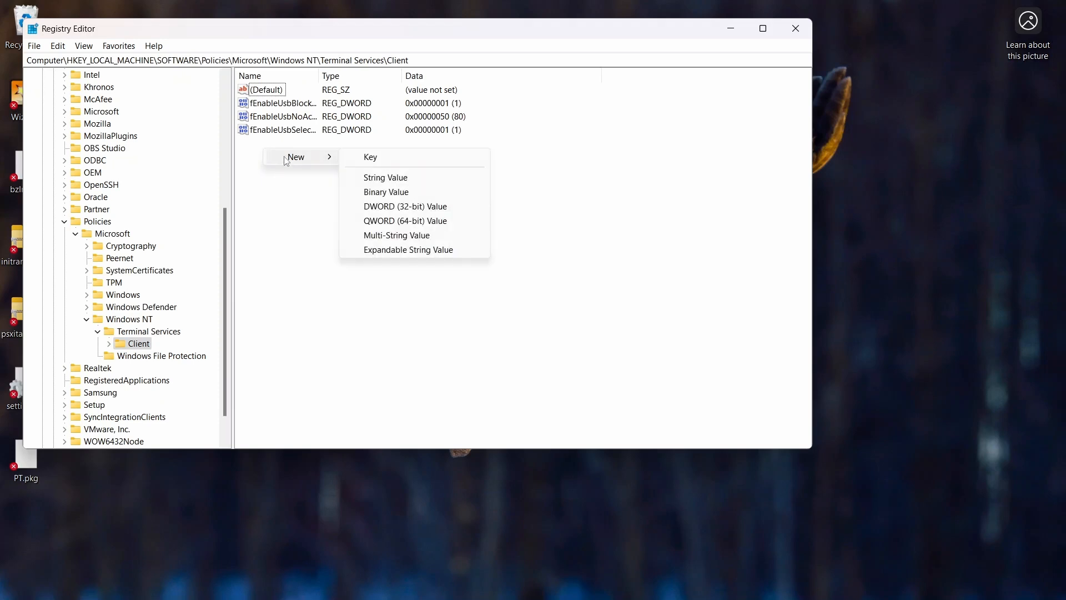
pyautogui.moveTo(384, 207)
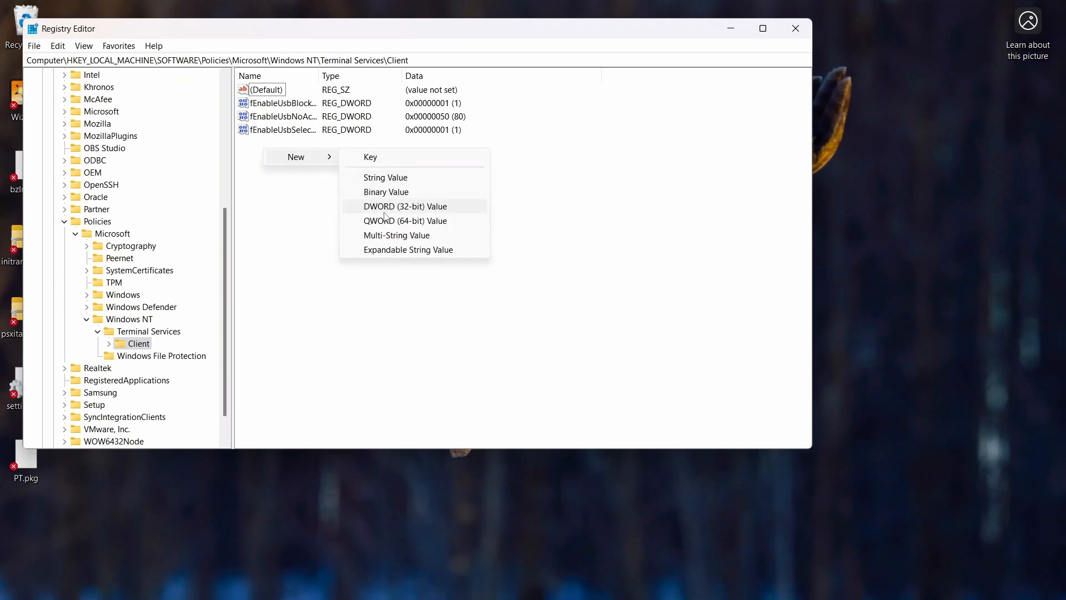
pyautogui.click(406, 206)
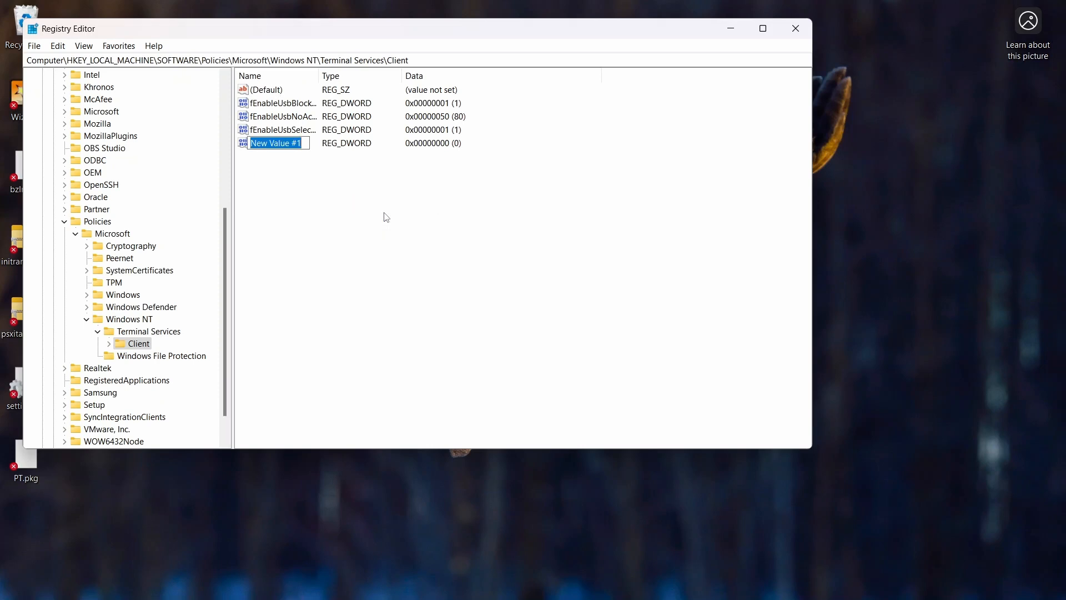
pyautogui.write('fClientDis')
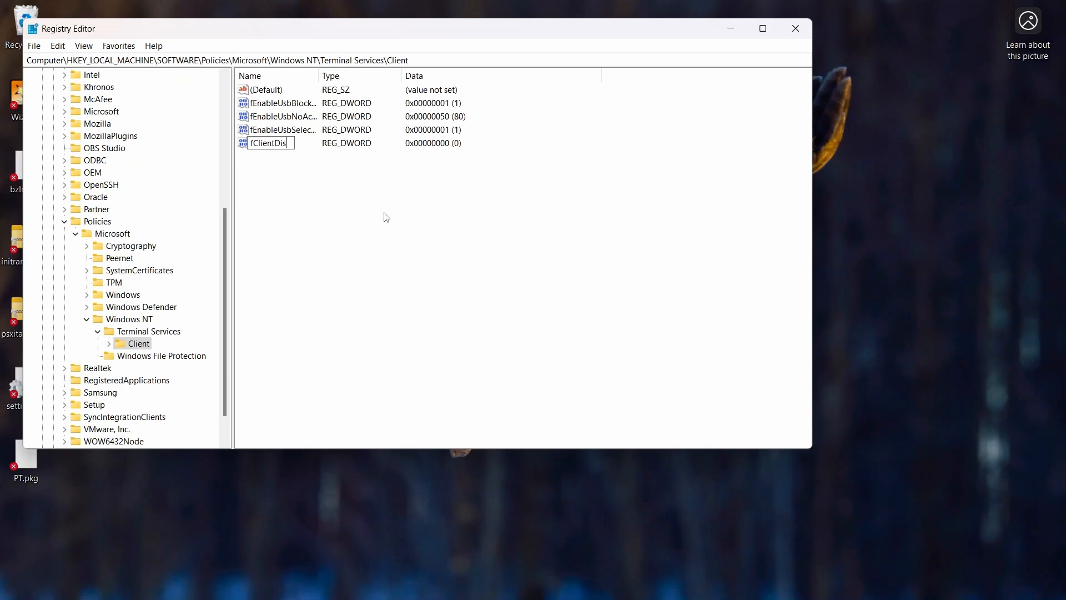
pyautogui.write('ableUDP')
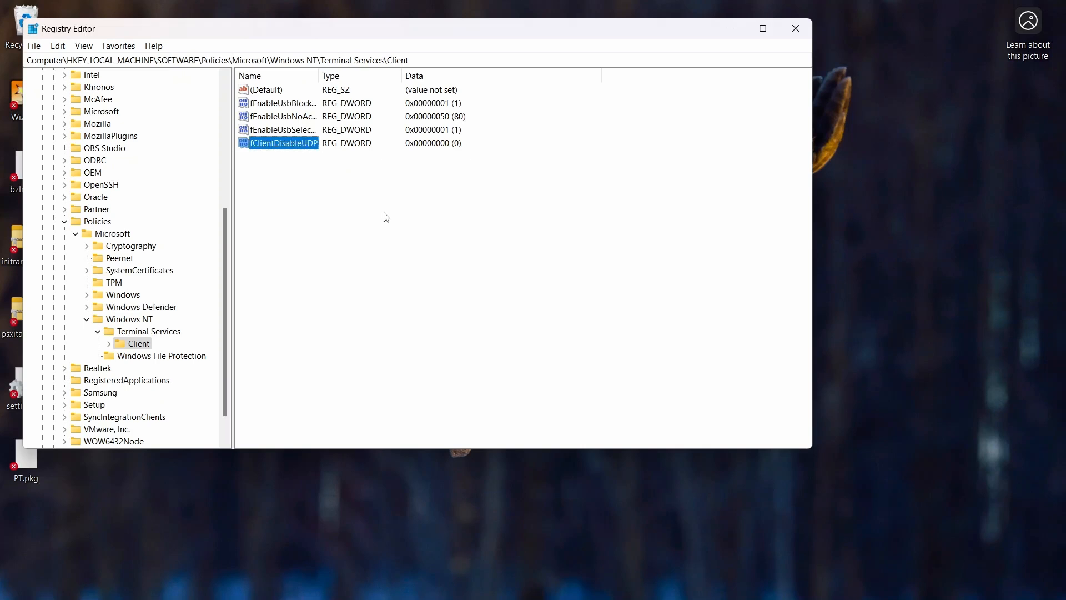
# Modify fClientDisableUDP so its value data is 1.
pyautogui.rightClick(283, 144)
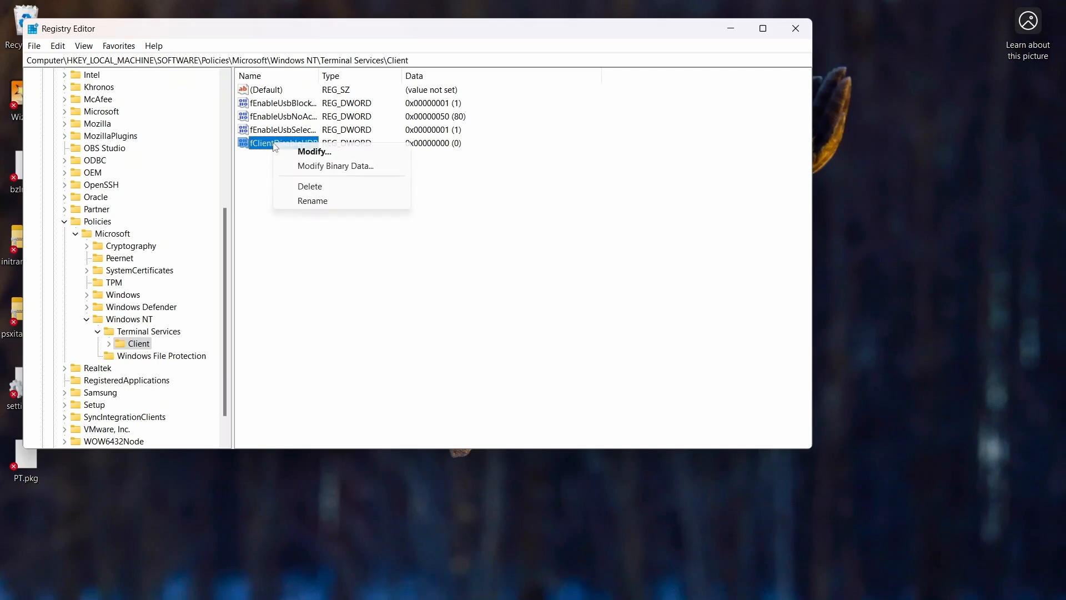
pyautogui.click(314, 151)
pyautogui.write('1')
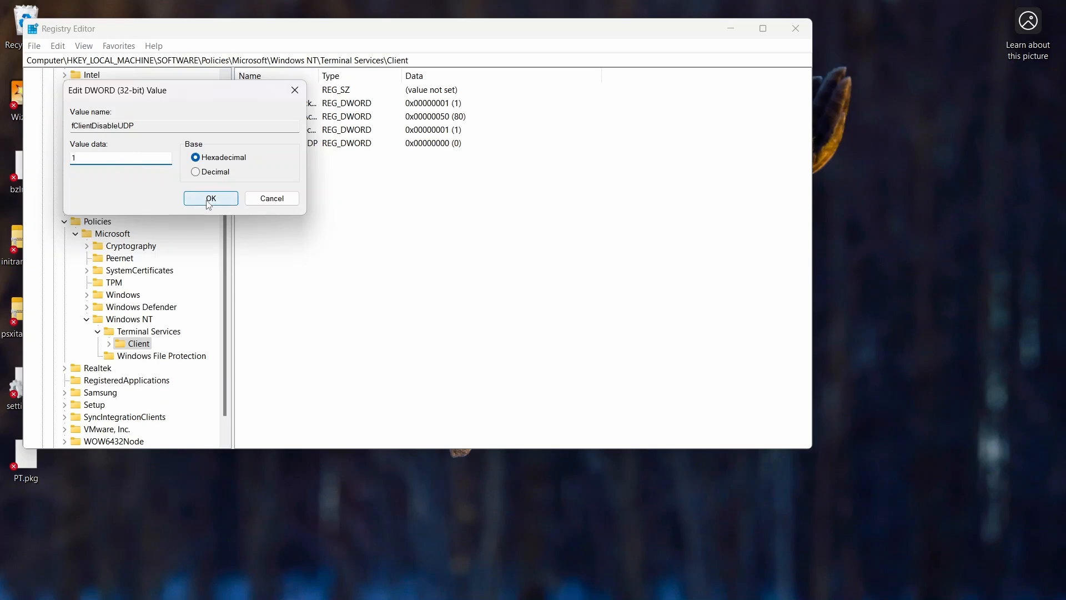
pyautogui.click(211, 198)
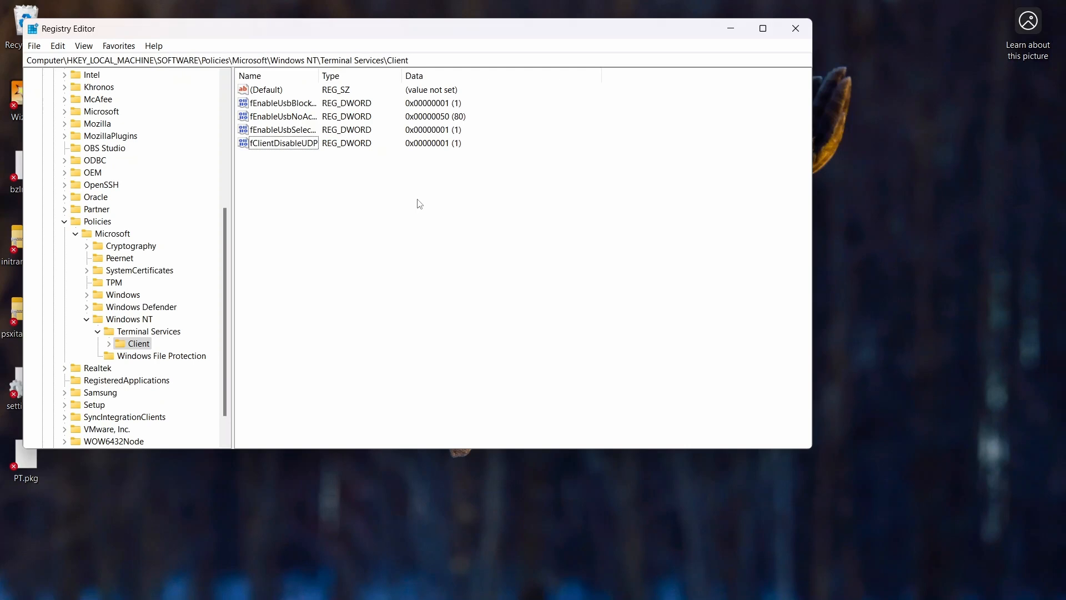
pyautogui.moveTo(345, 265)
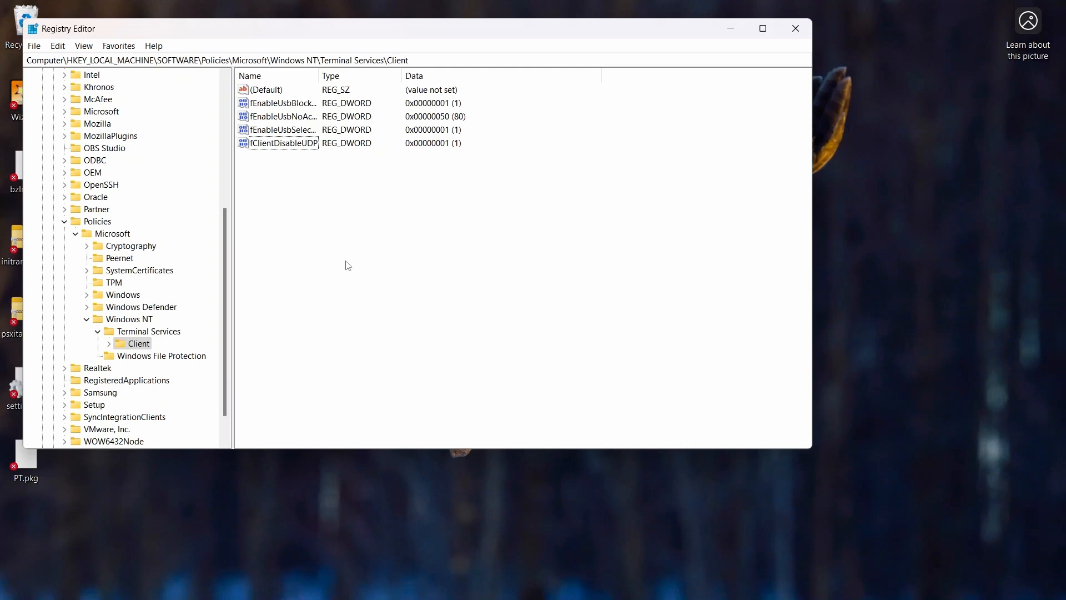
pyautogui.moveTo(329, 243)
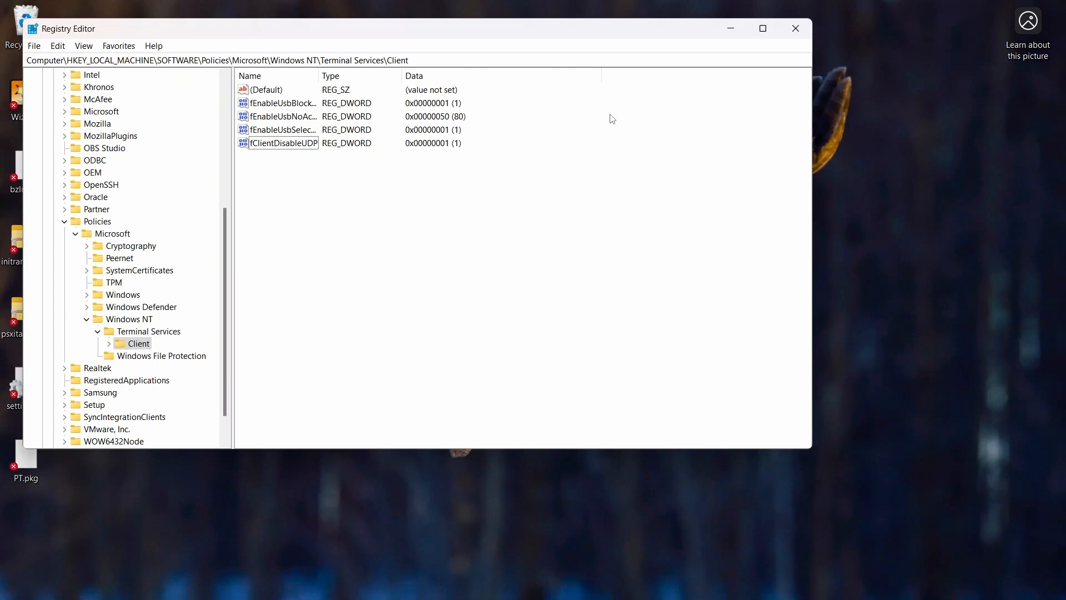
pyautogui.moveTo(373, 515)
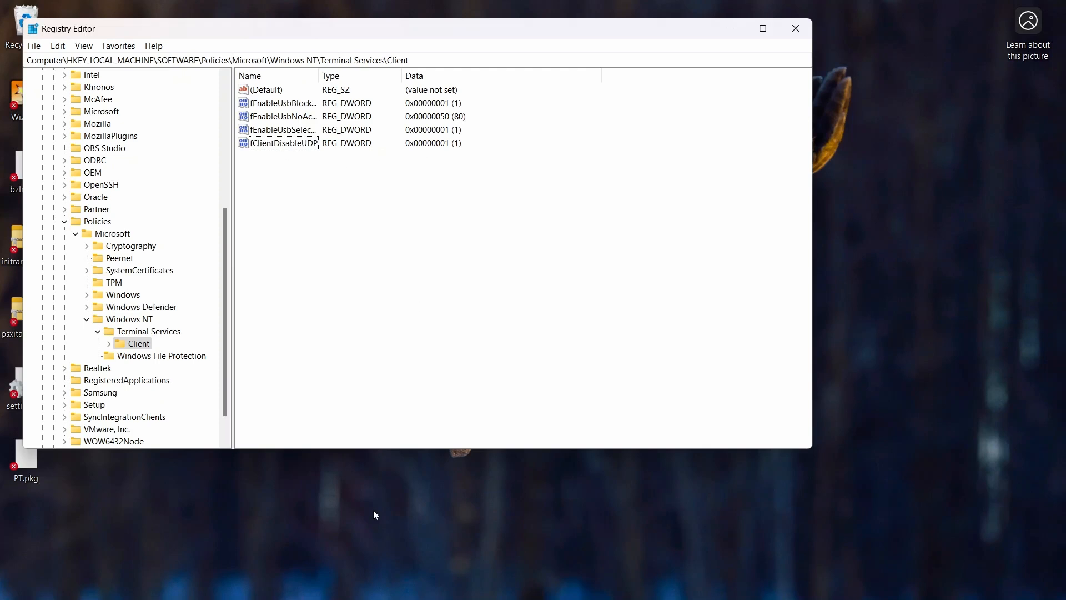
# Dismiss the app launcher and close Registry Editor.
pyautogui.click(410, 583)
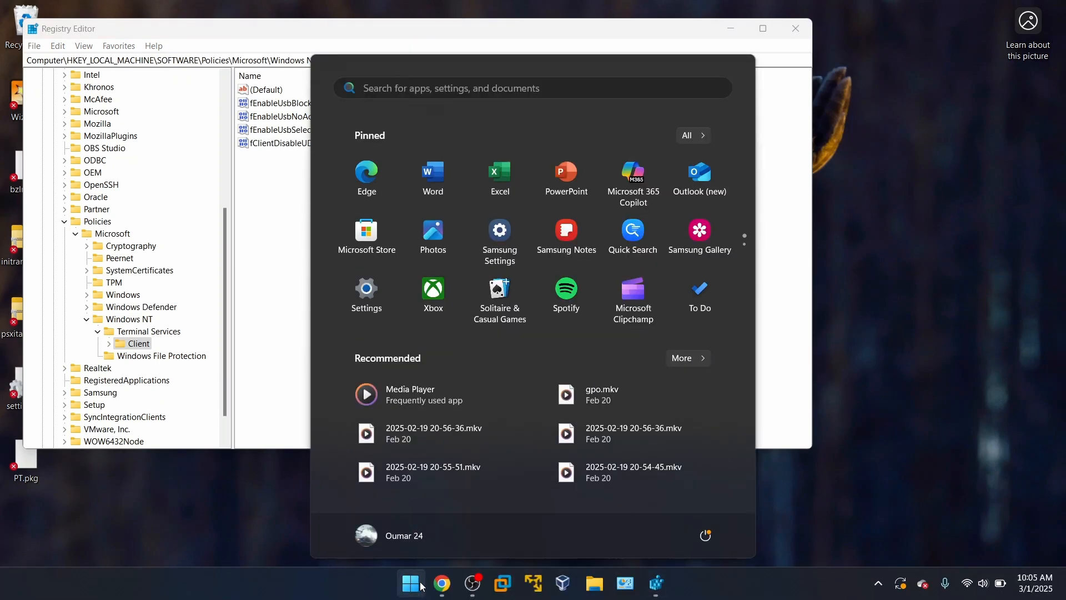
pyautogui.click(705, 536)
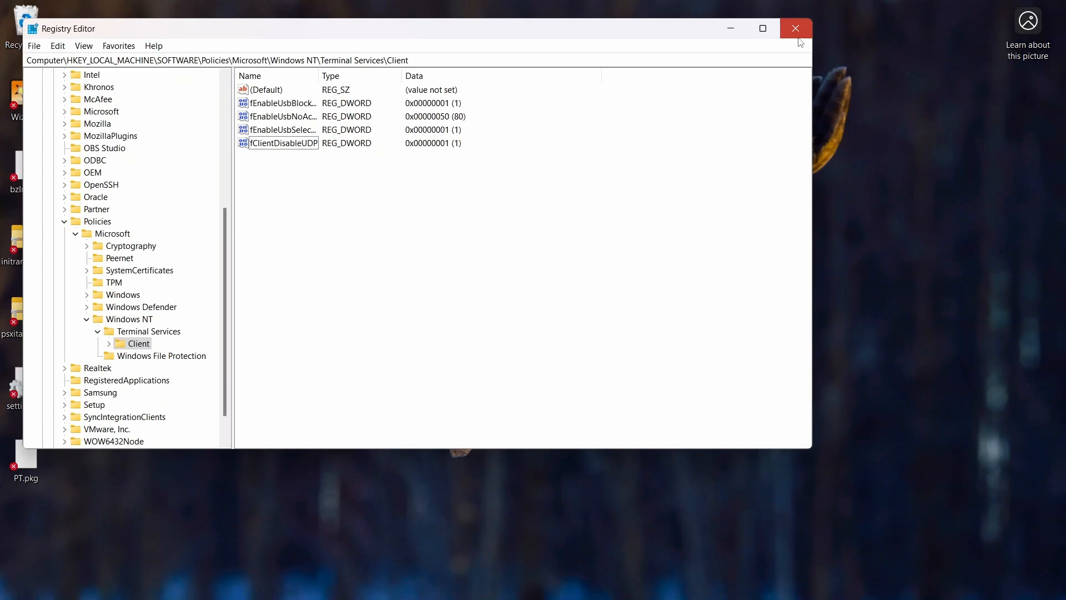
pyautogui.click(795, 28)
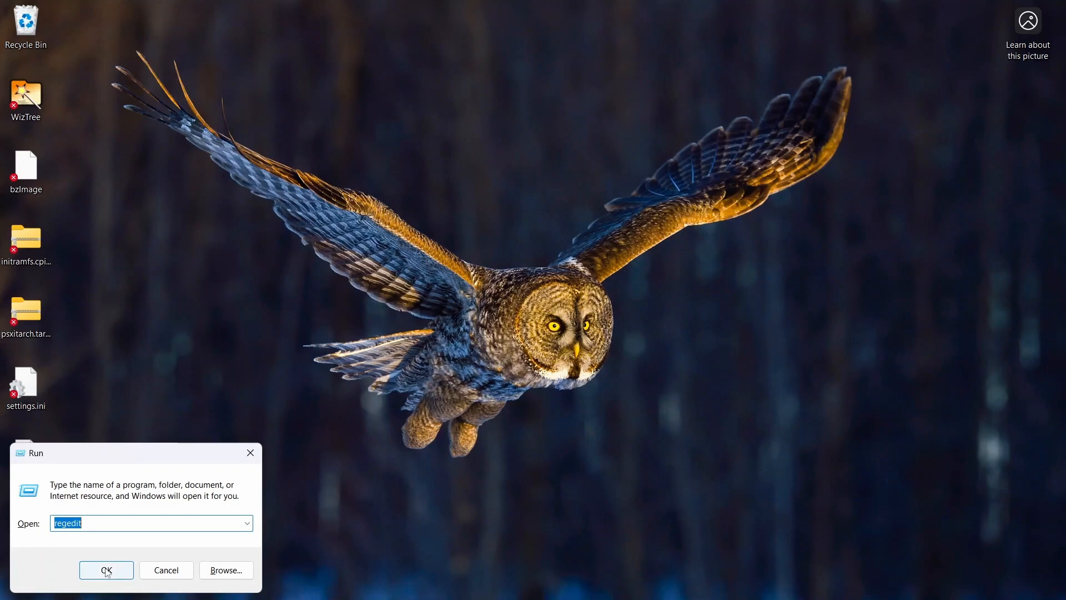
# Relaunch Registry Editor, verify fClientDisableUDP is 1, then close it.
pyautogui.click(107, 570)
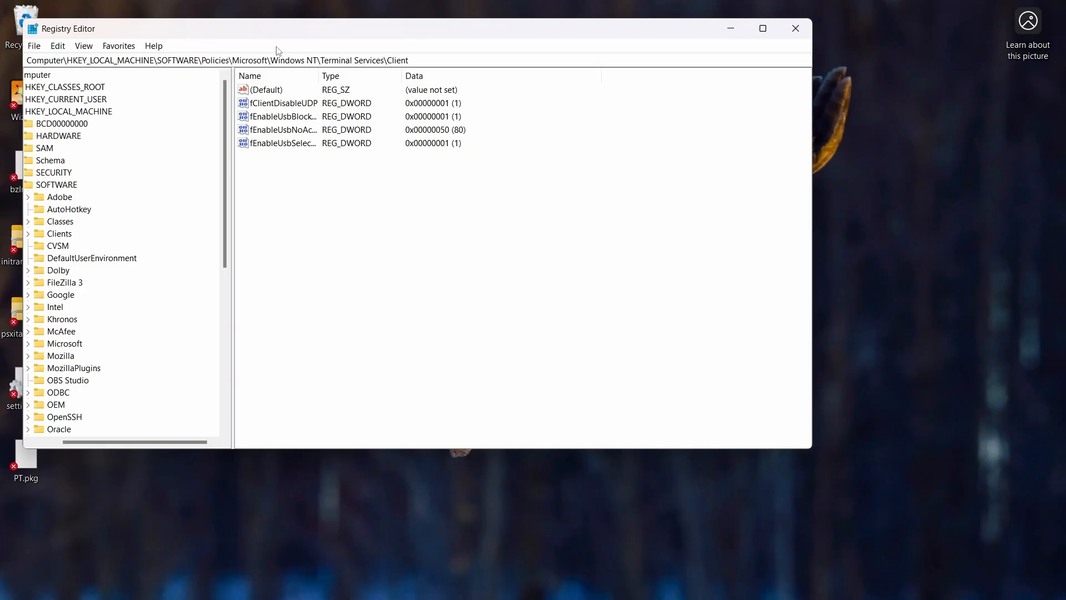
pyautogui.doubleClick(179, 60)
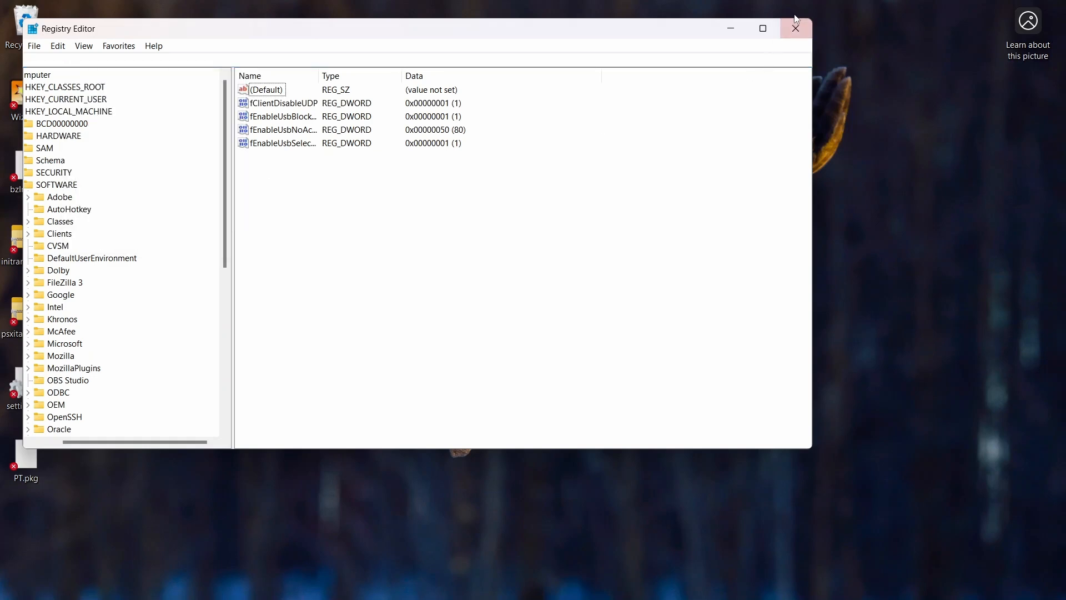
pyautogui.click(795, 28)
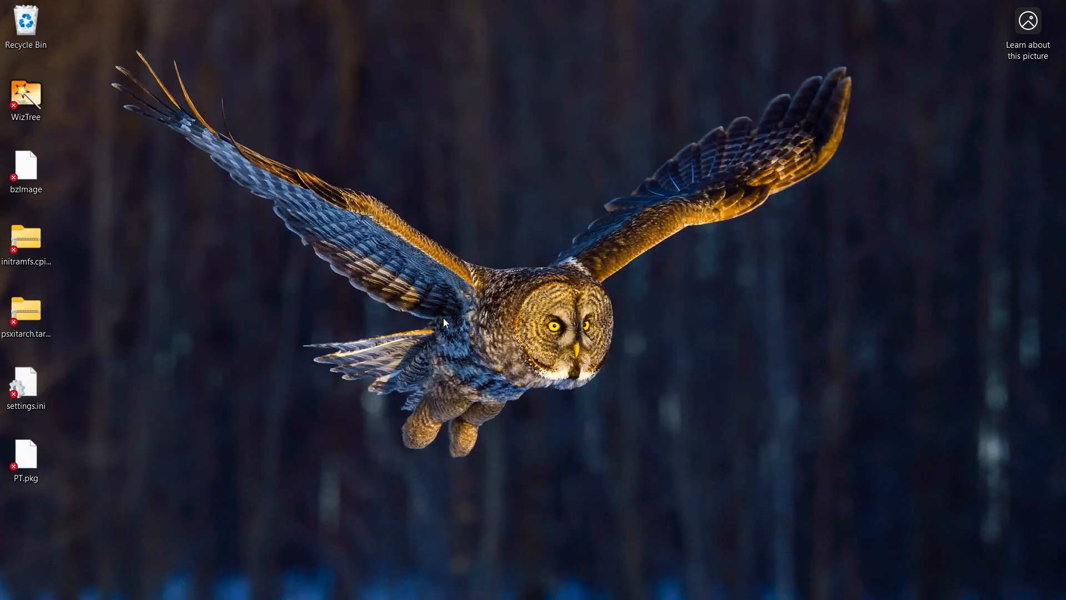
pyautogui.moveTo(374, 334)
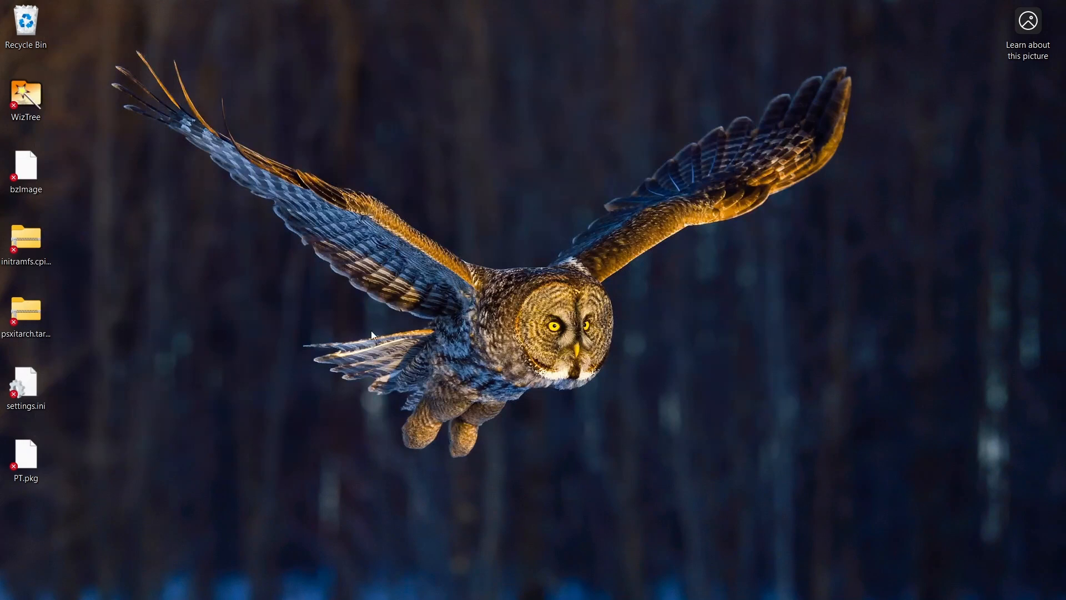